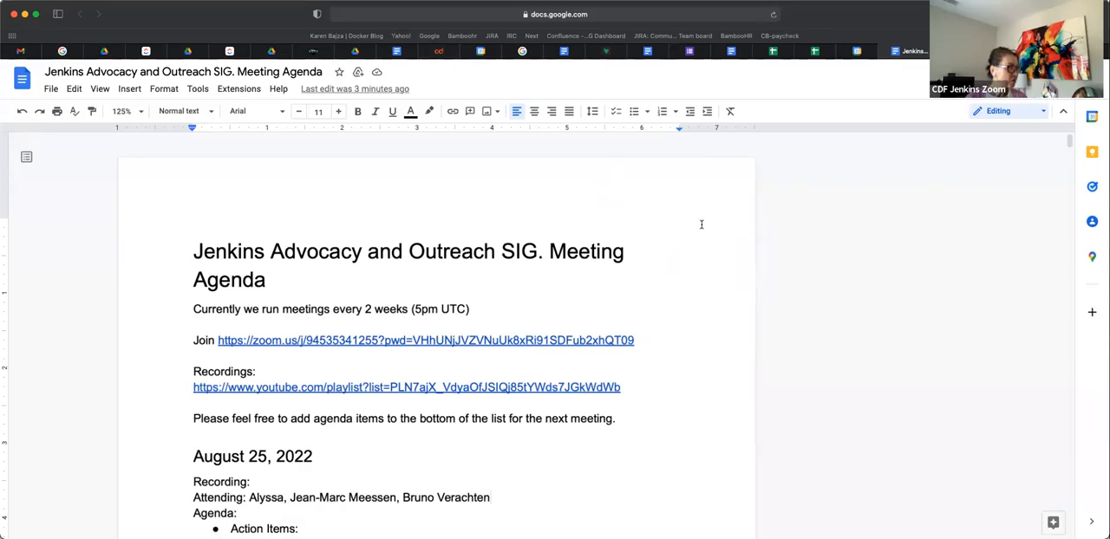
pyautogui.moveTo(702, 229)
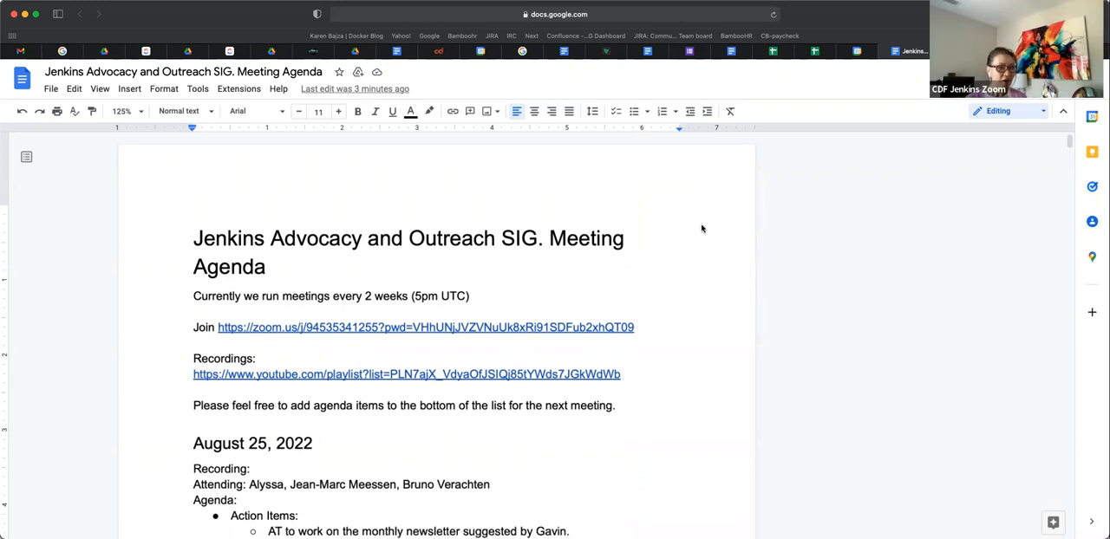
# Step: Add a Hacktoberfest sub-bullet 'Planning to start communications in coming days'
pyautogui.scroll(-3)
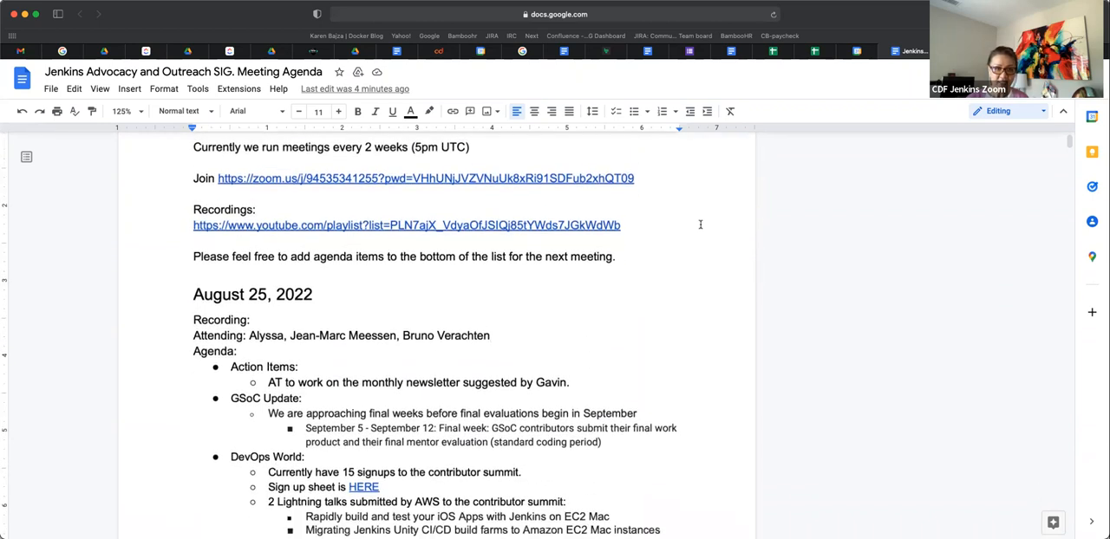
pyautogui.scroll(-3)
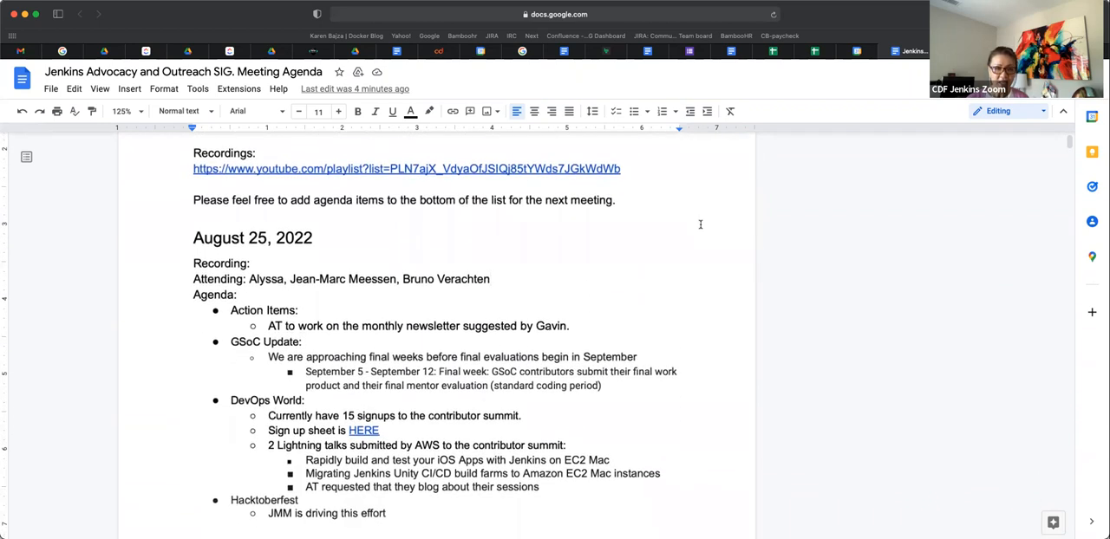
pyautogui.scroll(-3)
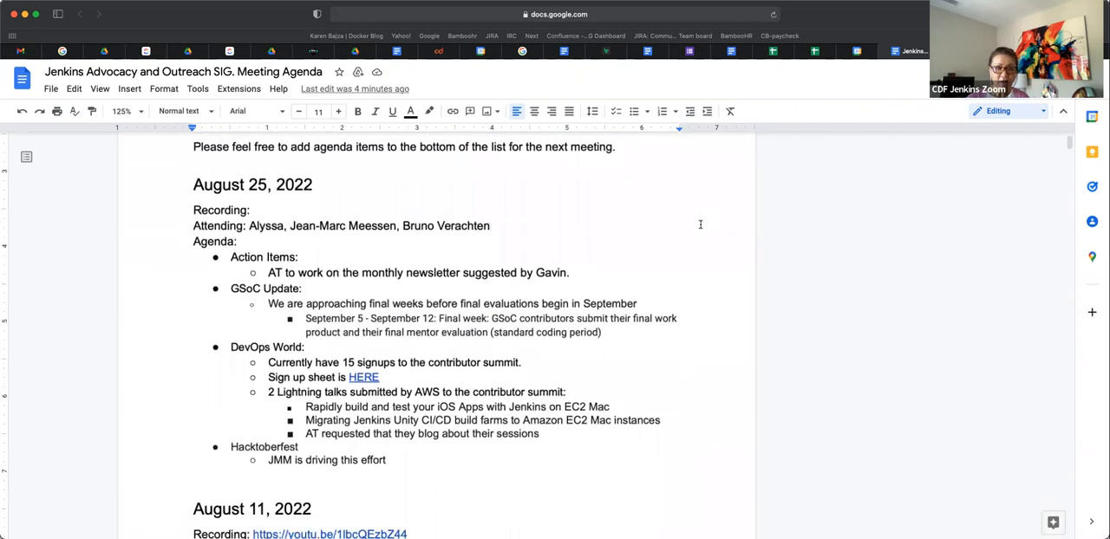
pyautogui.scroll(-3)
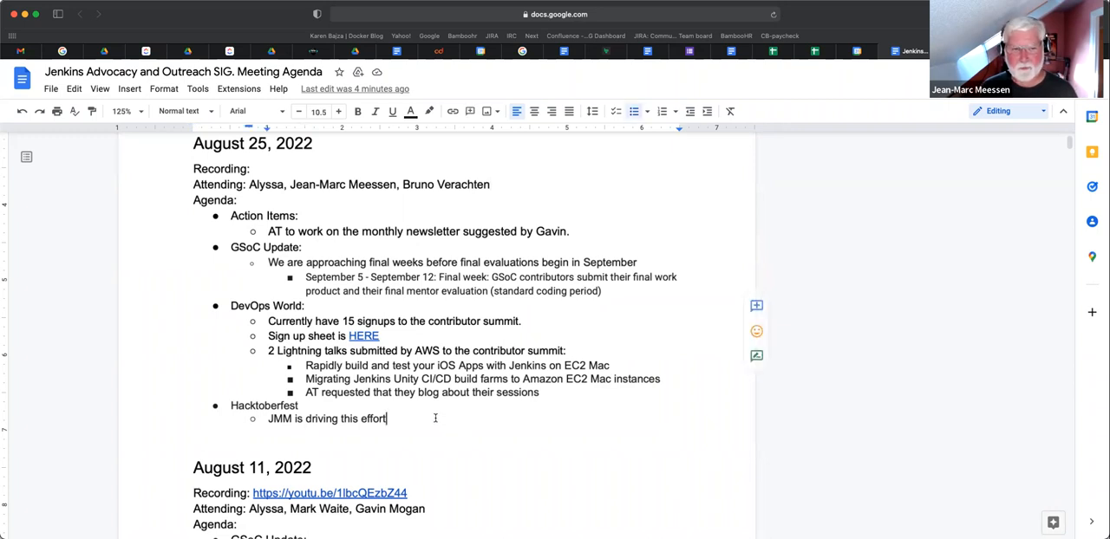
pyautogui.write('Planning to start')
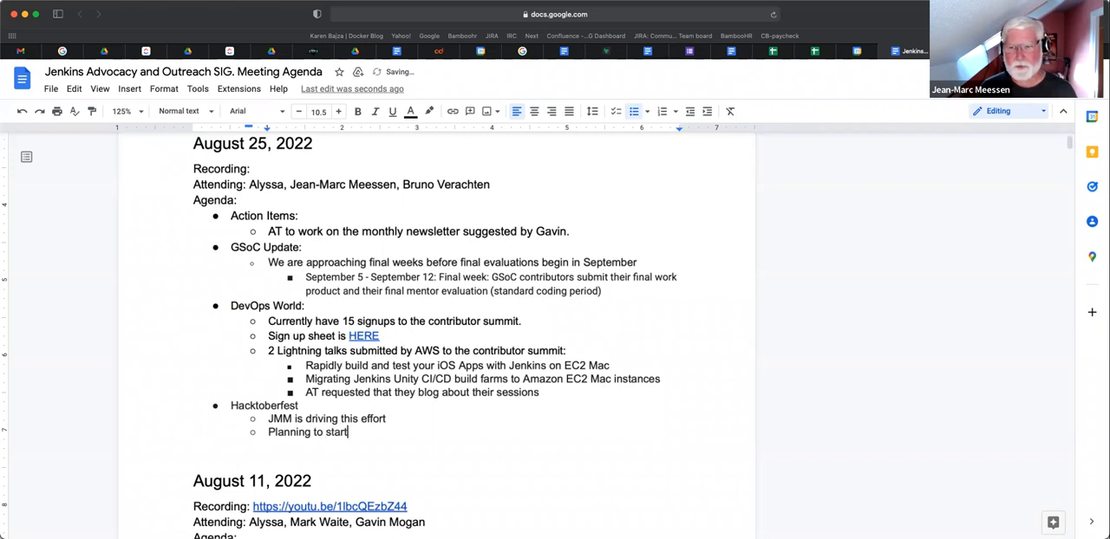
pyautogui.write('d')
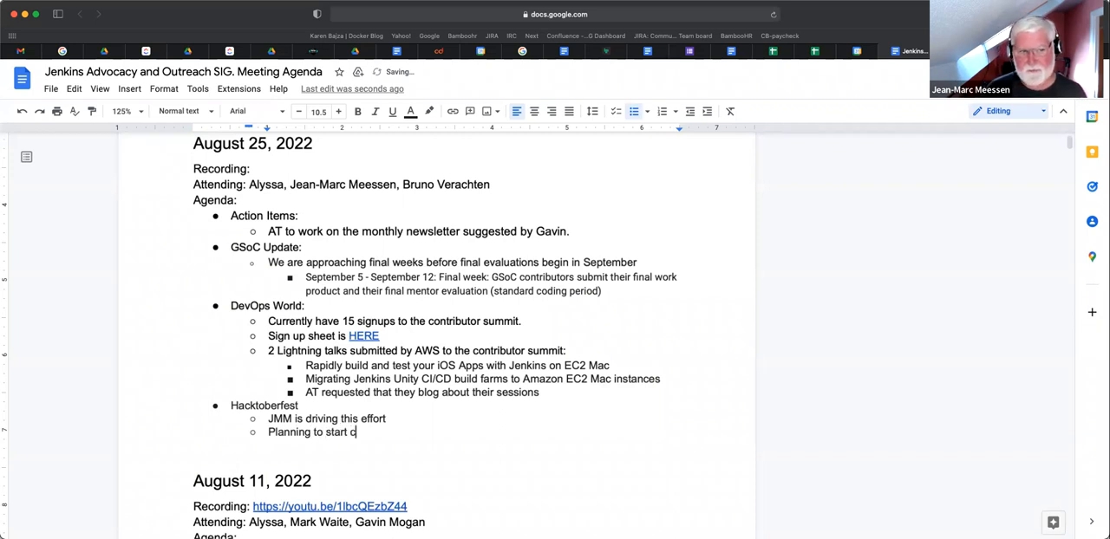
pyautogui.write('communications in coming d')
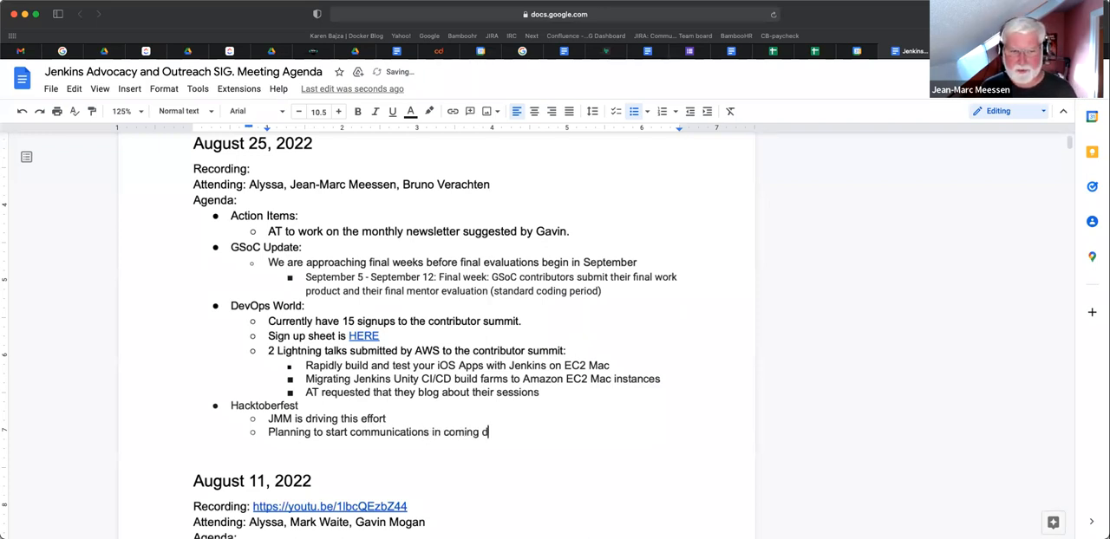
pyautogui.write('ays')
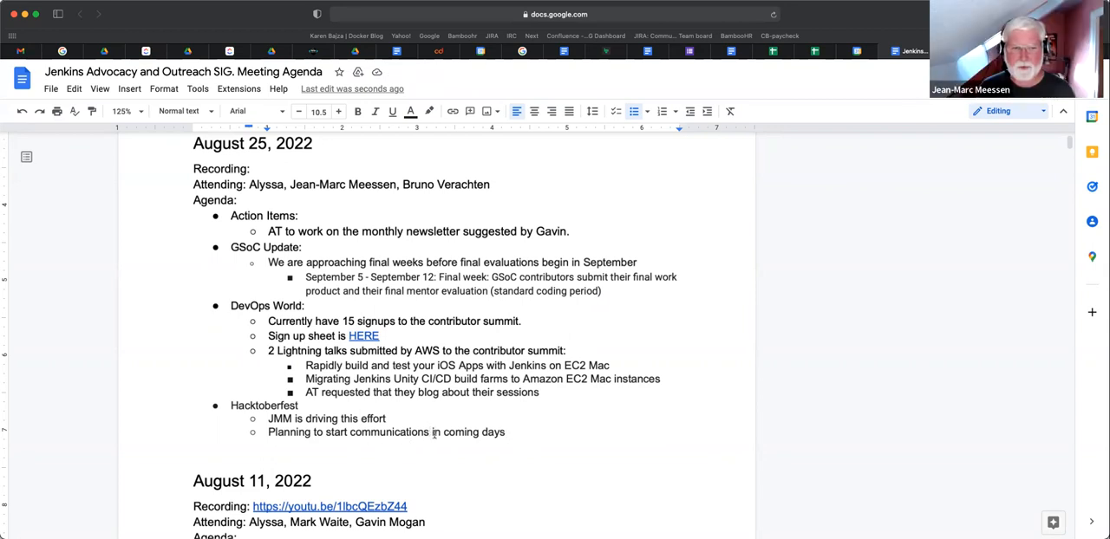
# Step: Start a third Hacktoberfest sub-bullet reading 'Calling for Hacktoberfest issues, projects.'
pyautogui.click(507, 432)
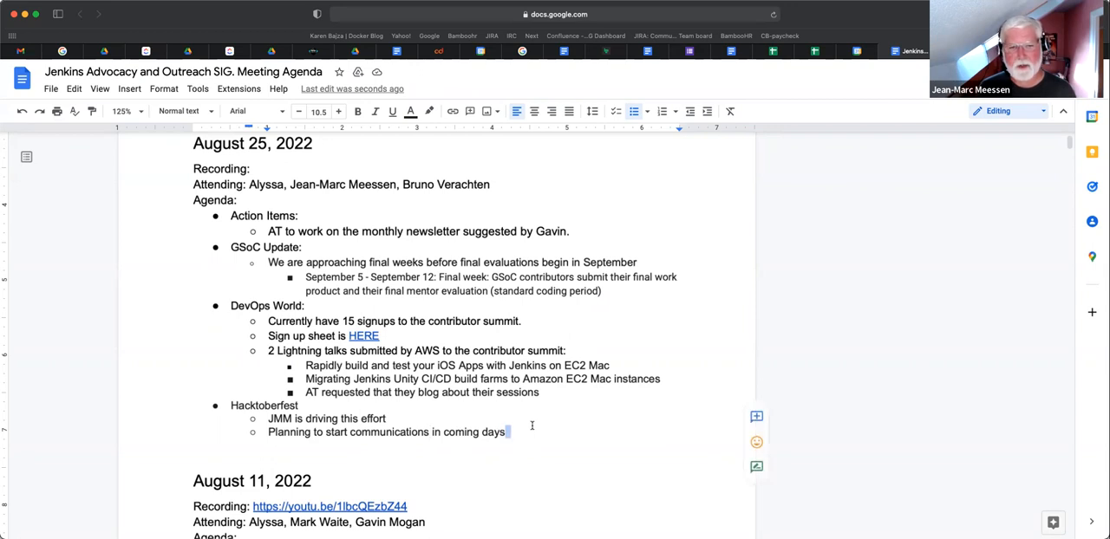
pyautogui.write('Calling for')
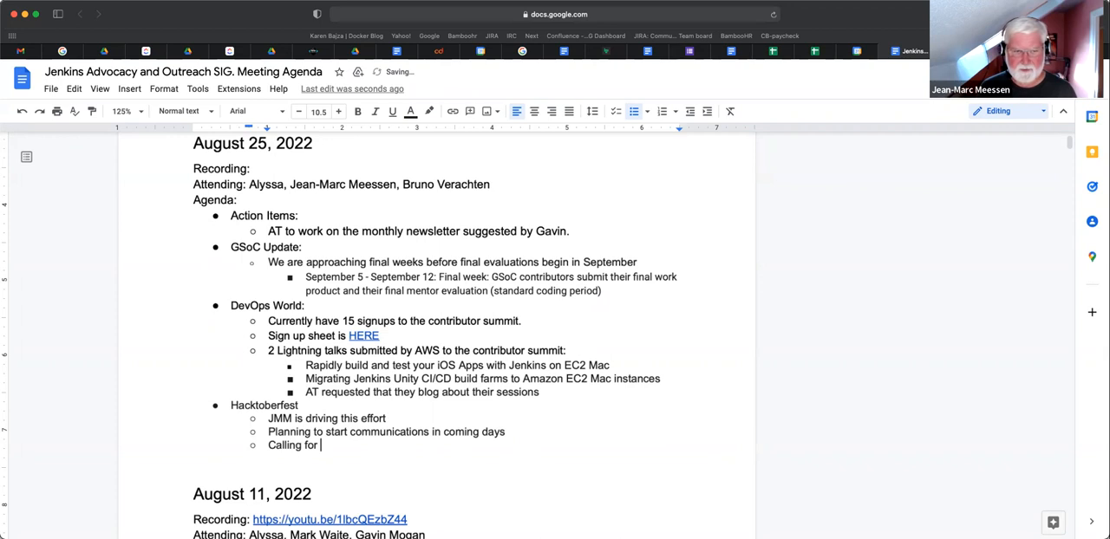
pyautogui.write('Hacktoberfest')
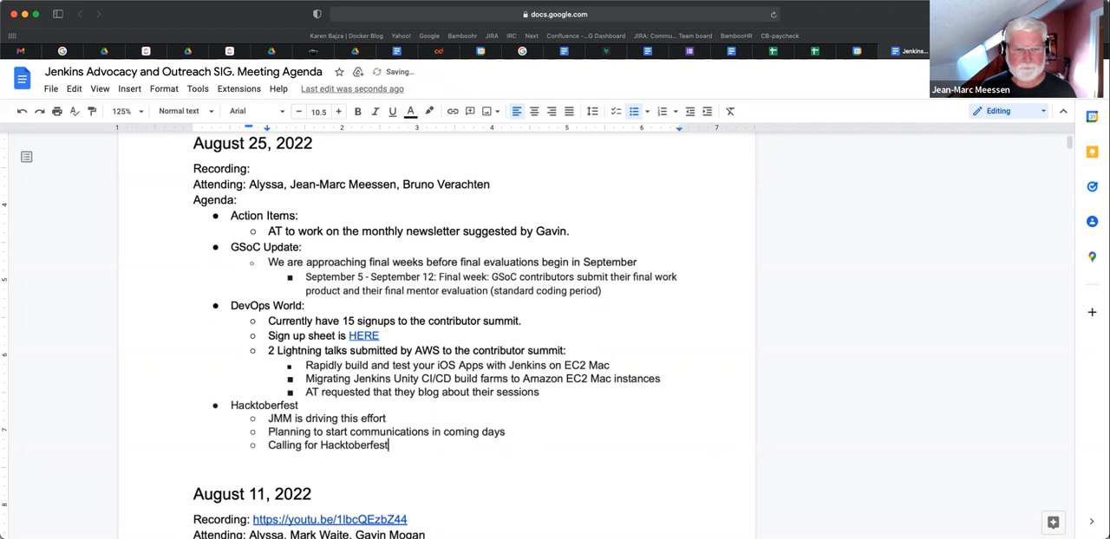
pyautogui.write('issues,')
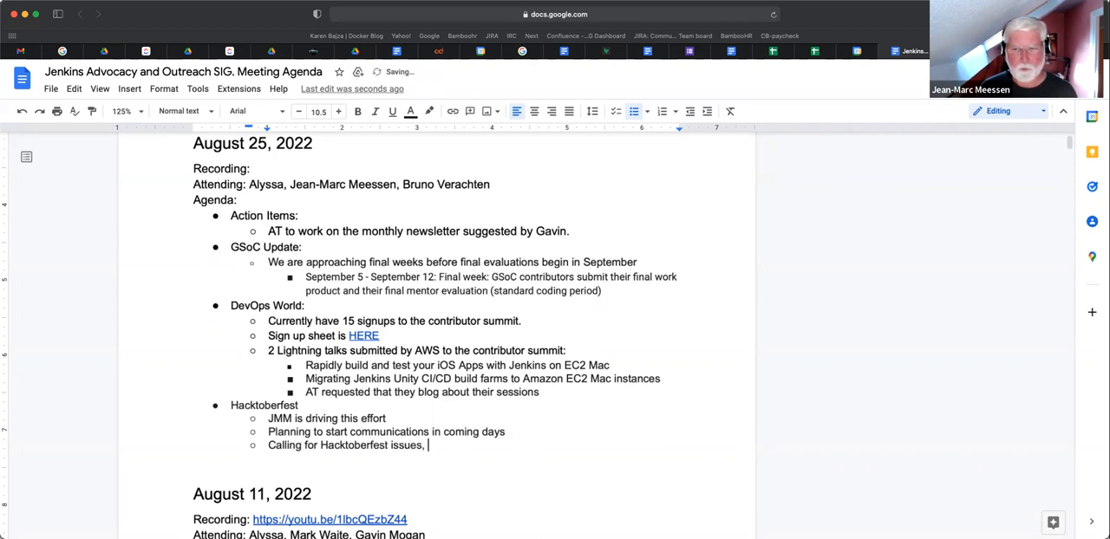
pyautogui.write('projects')
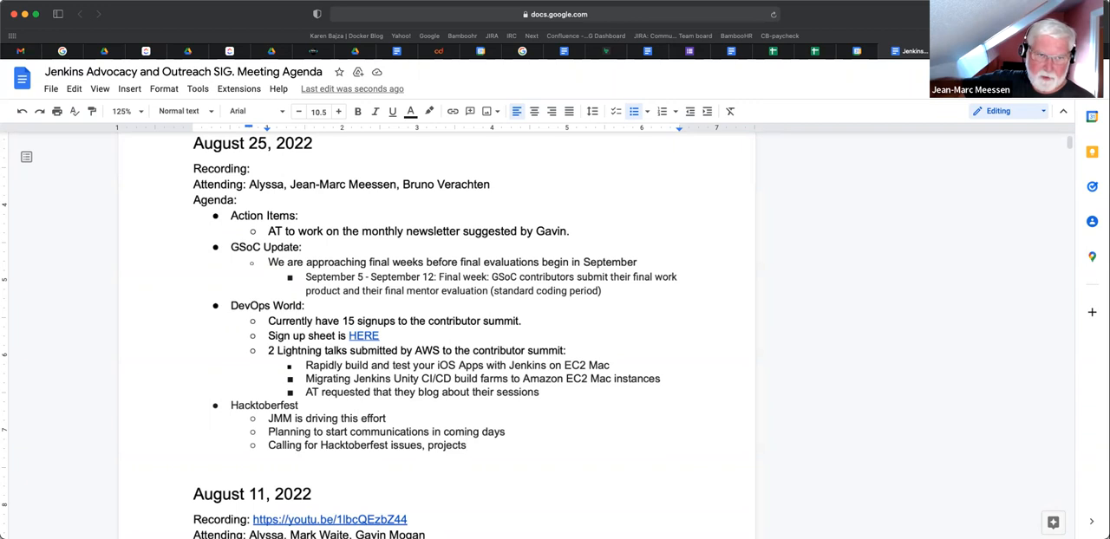
pyautogui.write('.')
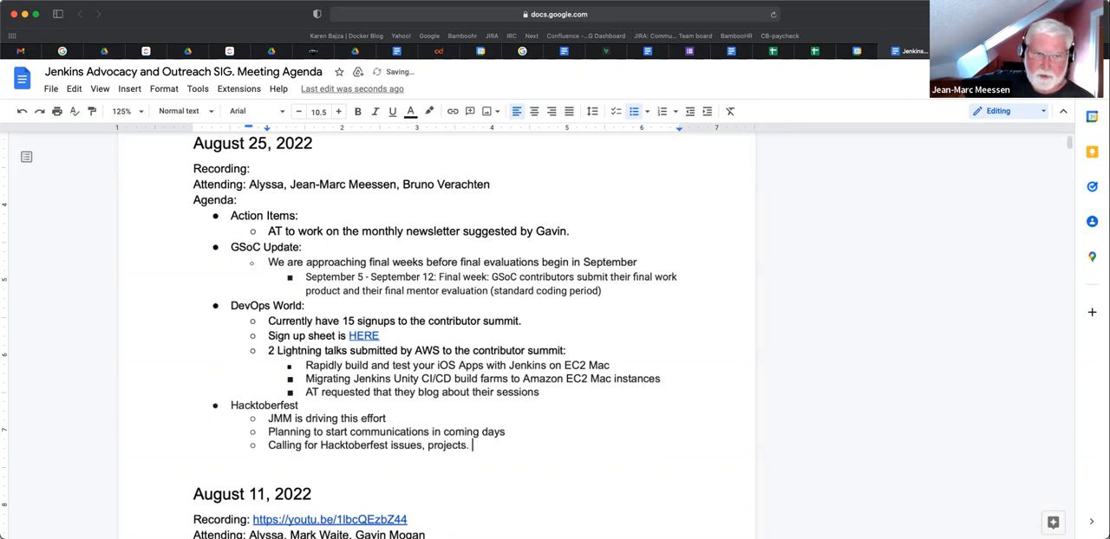
# Step: Continue the bullet with 'Would like participation from dev & maintainer side.'
pyautogui.write('Would like')
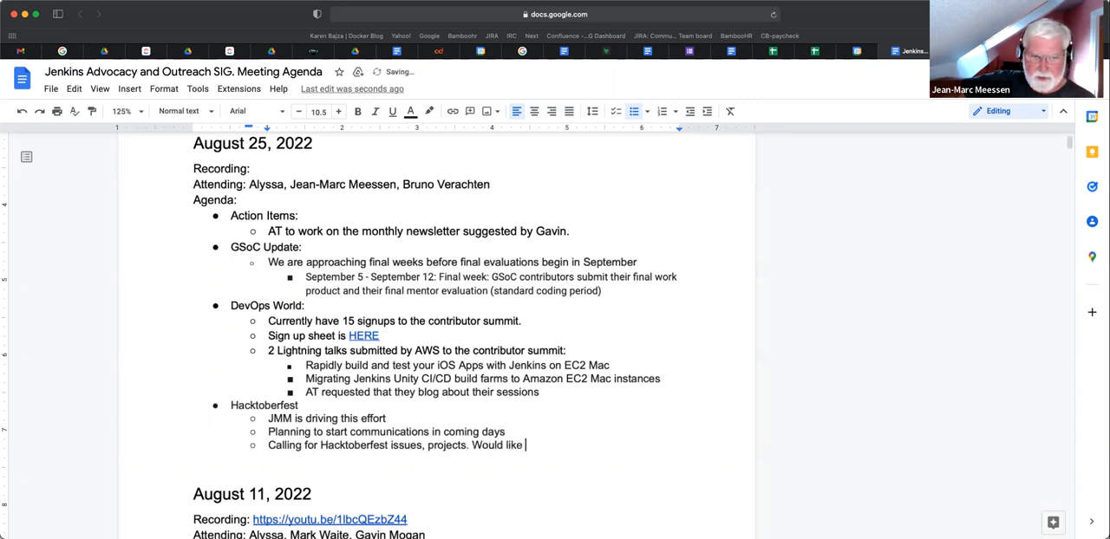
pyautogui.write('participation fro')
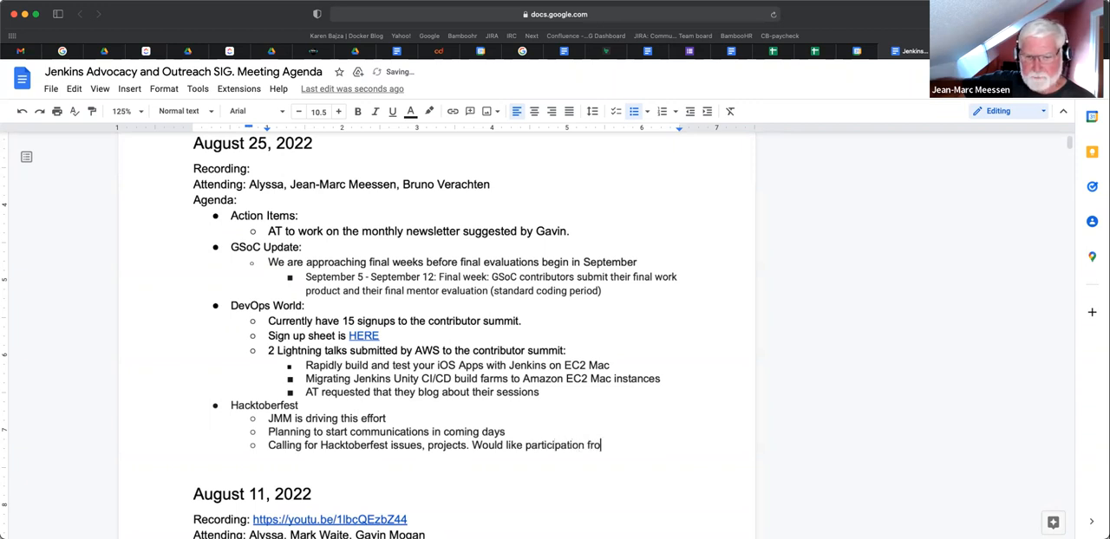
pyautogui.write('m')
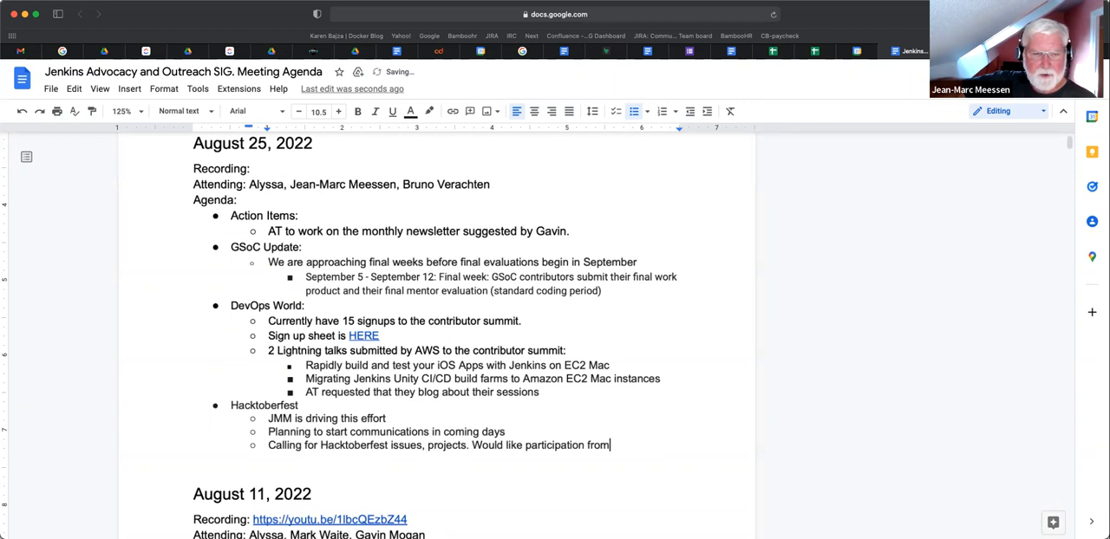
pyautogui.write('dev')
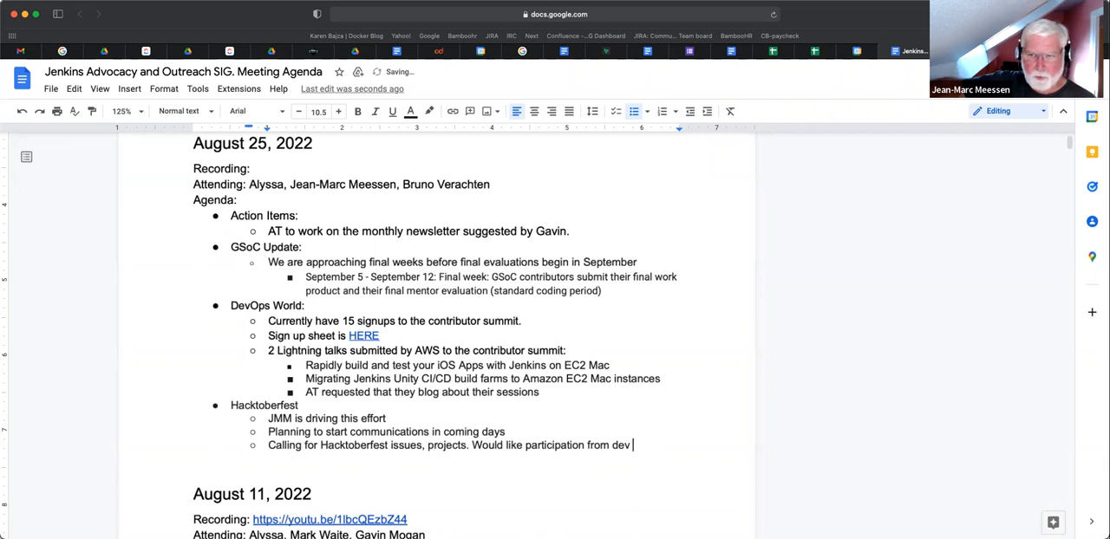
pyautogui.write('& maintainer')
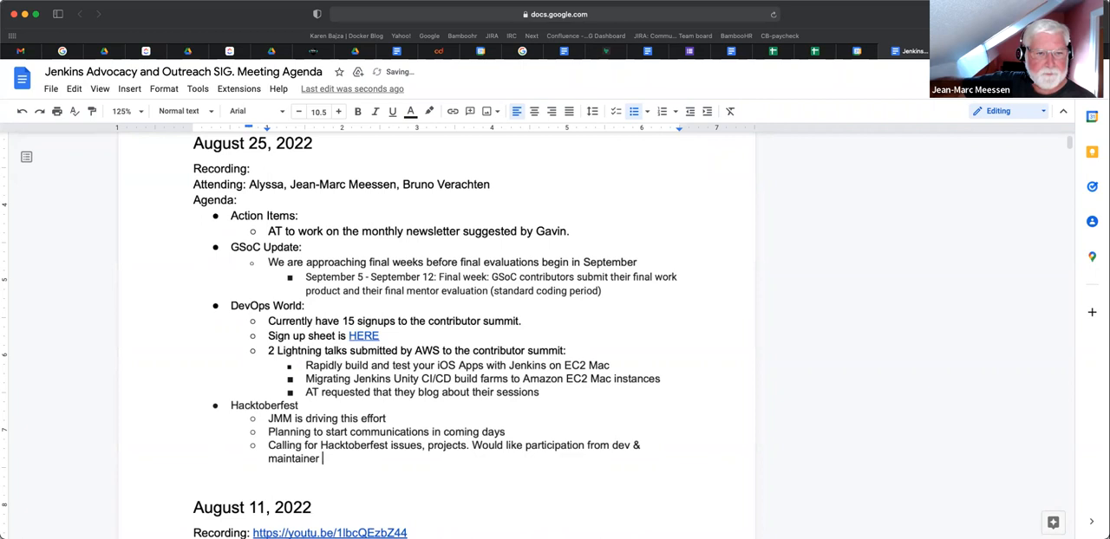
pyautogui.write('side.')
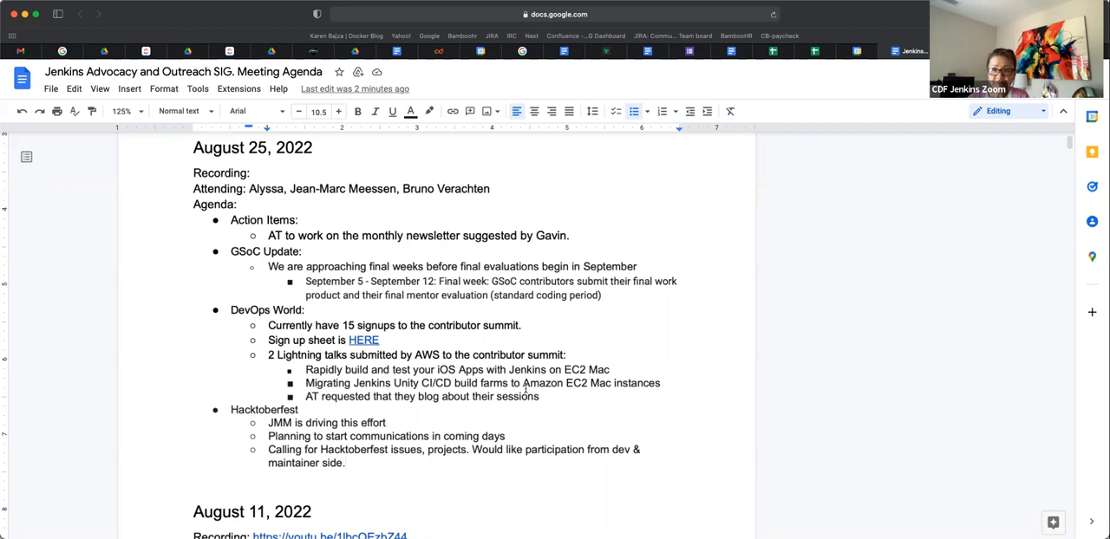
# Step: Scroll down through the agenda before moving to the Matrix.org blog post
pyautogui.scroll(-3)
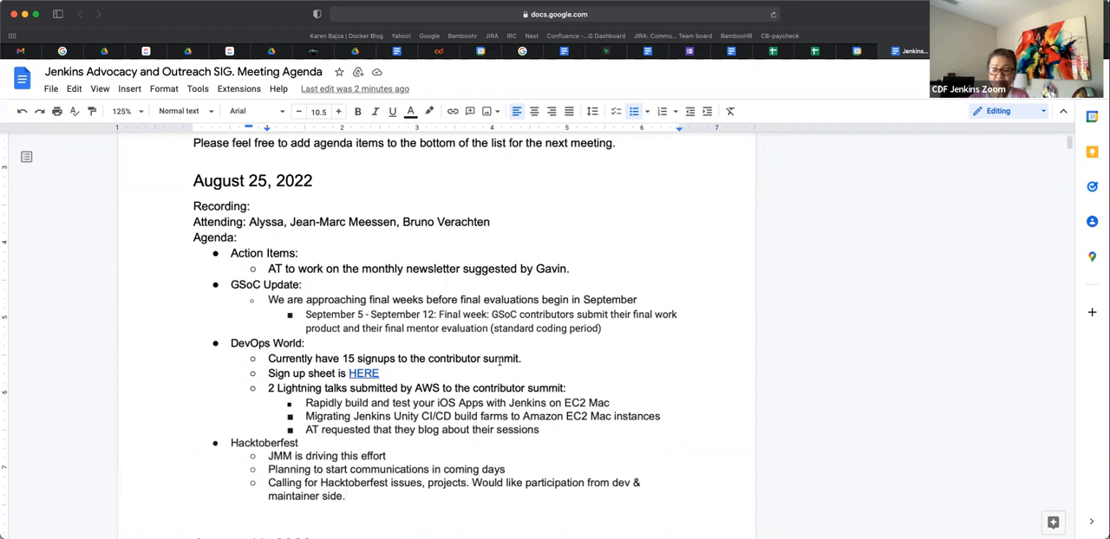
pyautogui.scroll(-3)
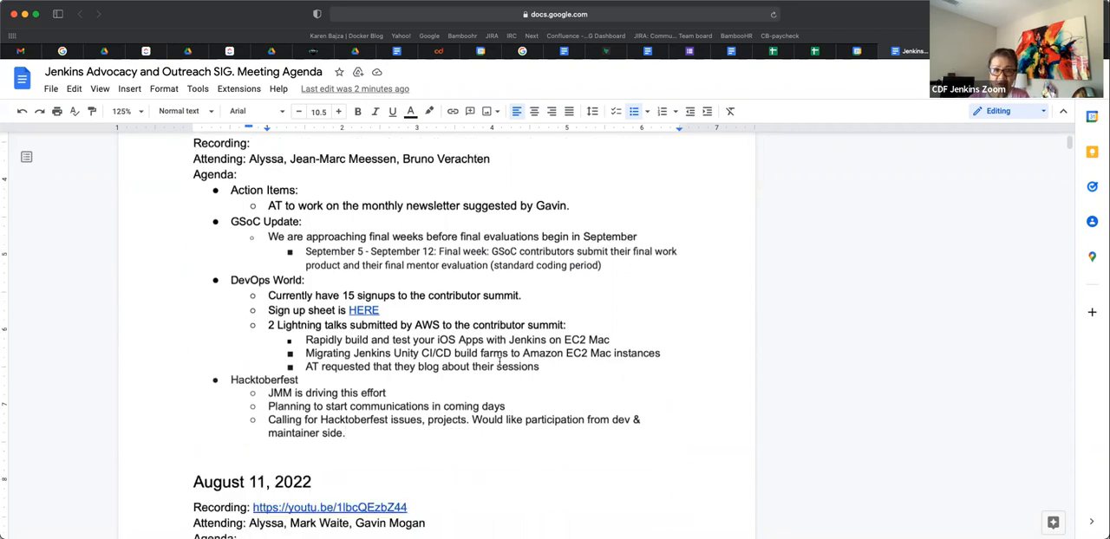
pyautogui.scroll(-3)
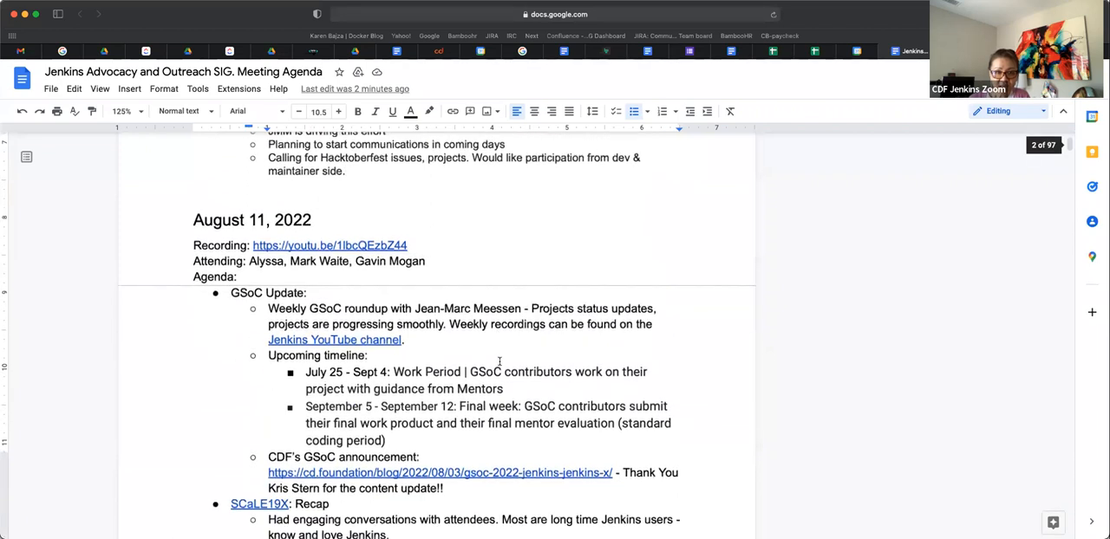
pyautogui.scroll(-3)
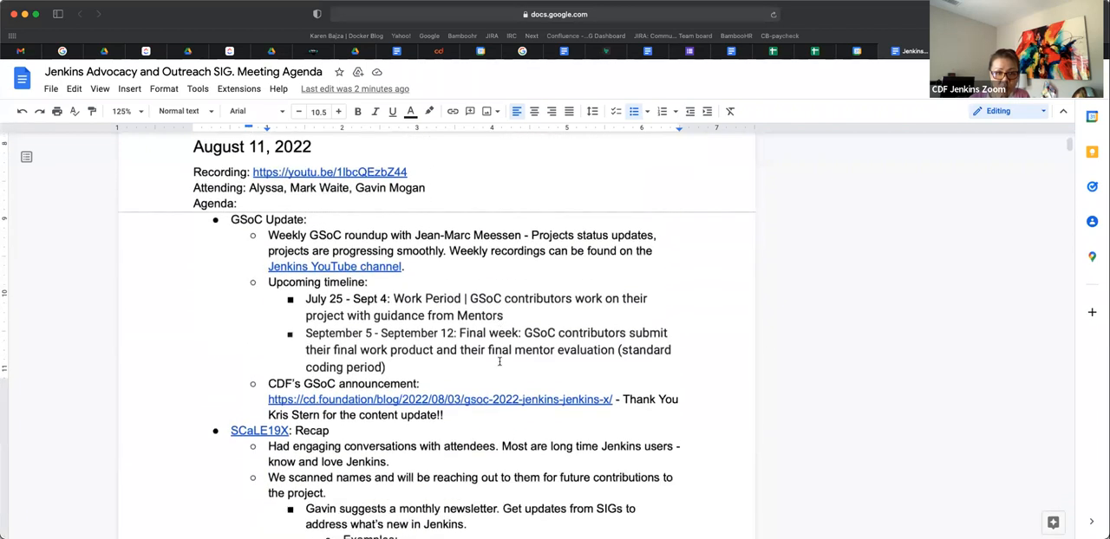
pyautogui.scroll(-3)
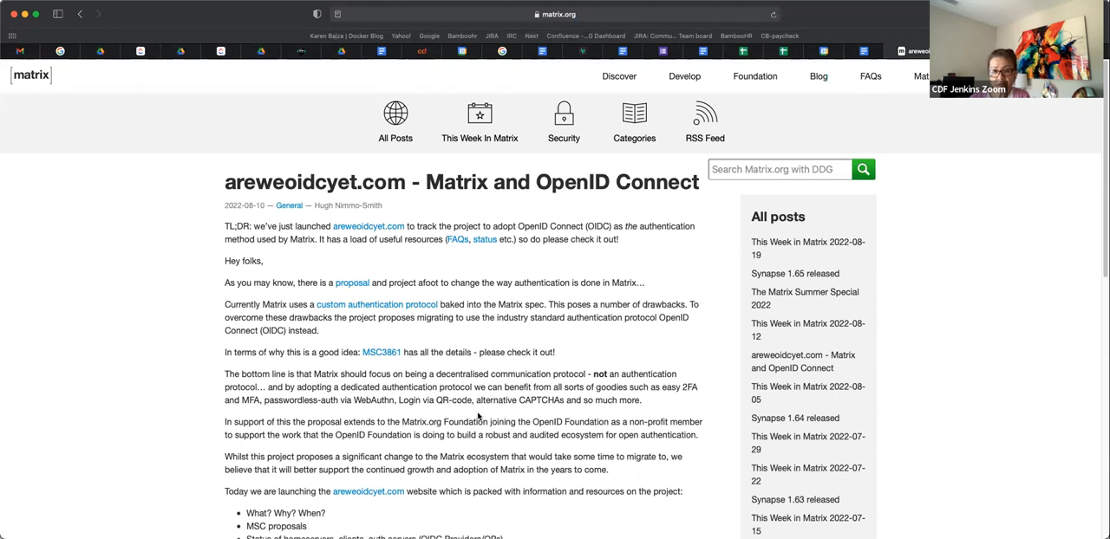
# Step: Scroll through the Matrix.org OpenID Connect blog post to its sign-off
pyautogui.scroll(-3)
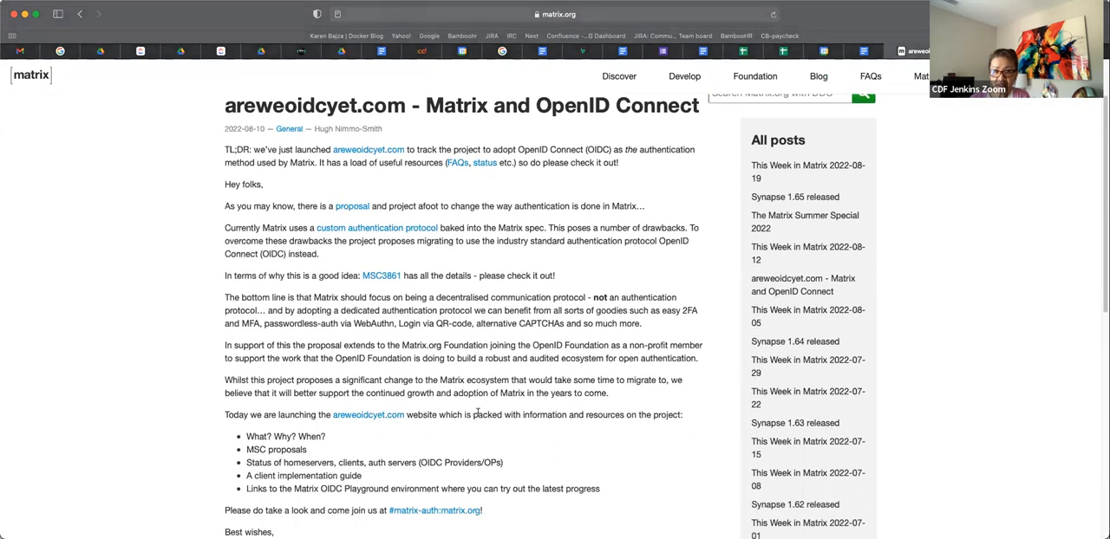
pyautogui.scroll(-3)
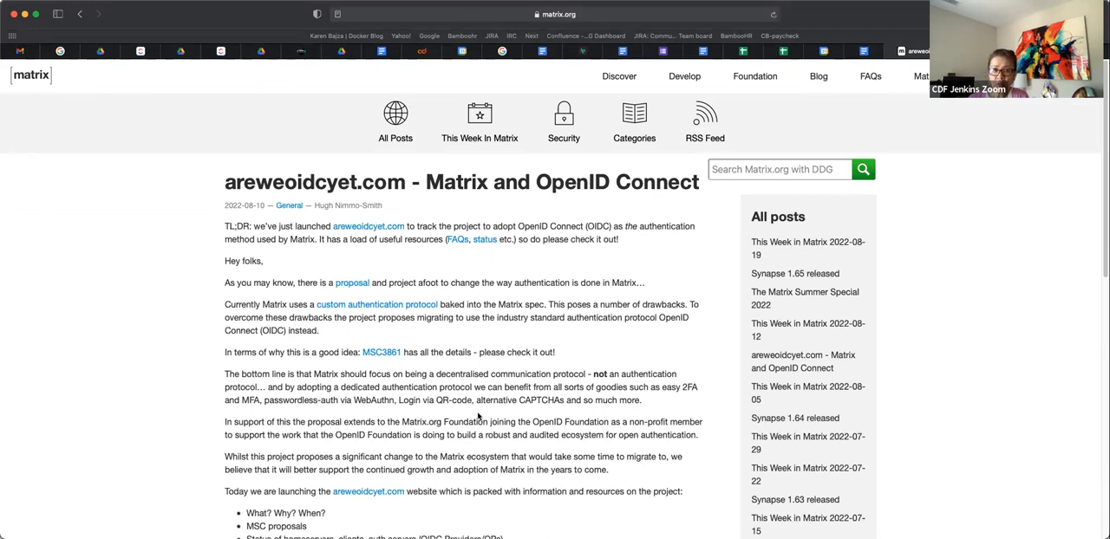
pyautogui.moveTo(472, 413)
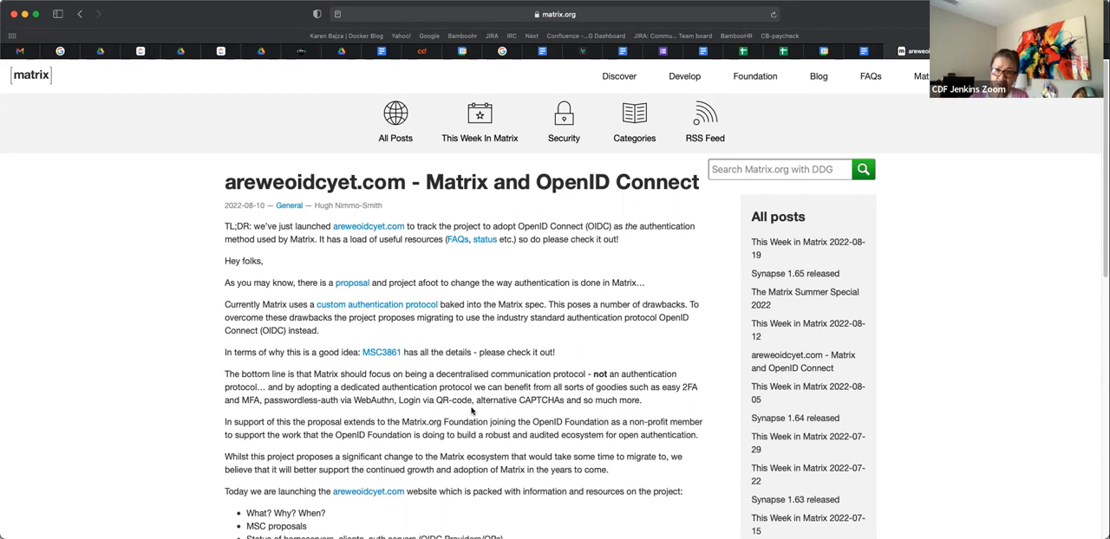
pyautogui.scroll(-3)
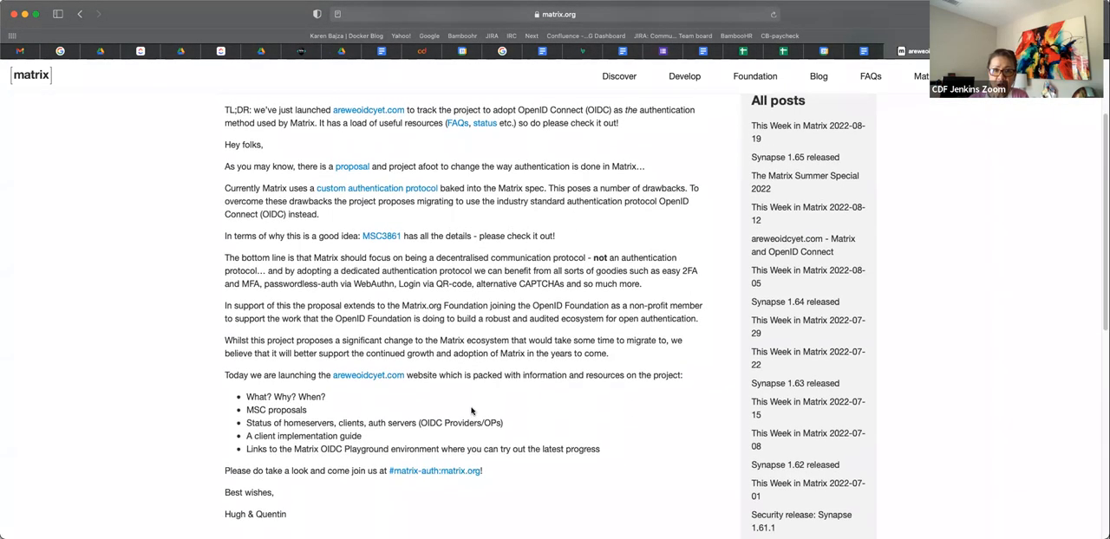
pyautogui.scroll(3)
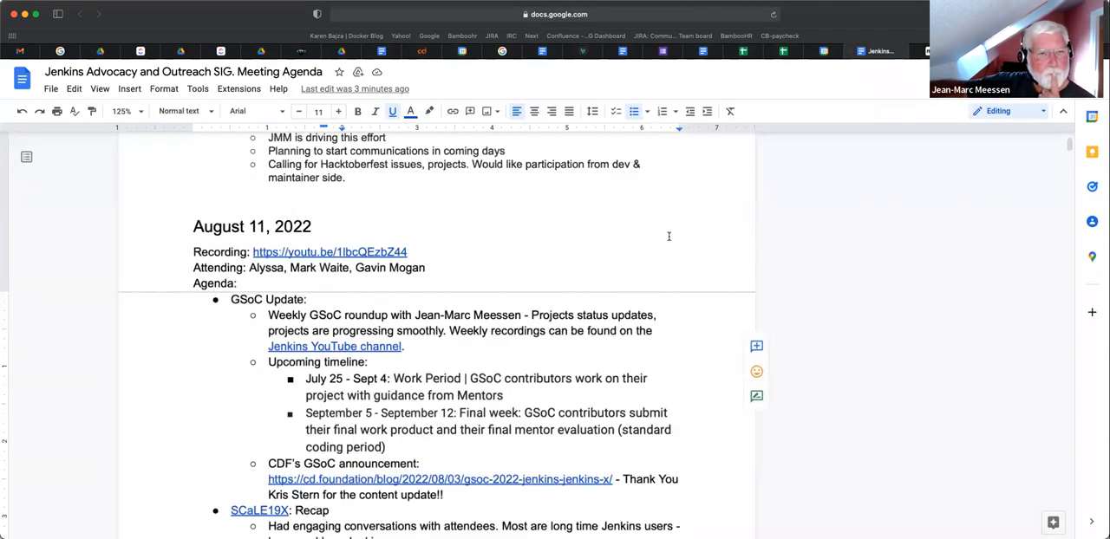
pyautogui.scroll(3)
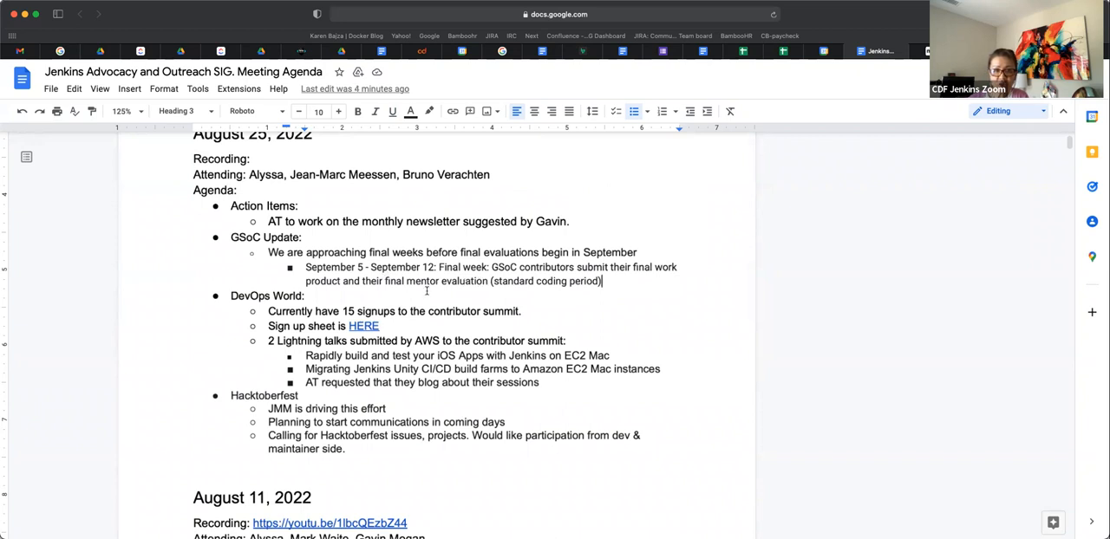
pyautogui.moveTo(475, 302)
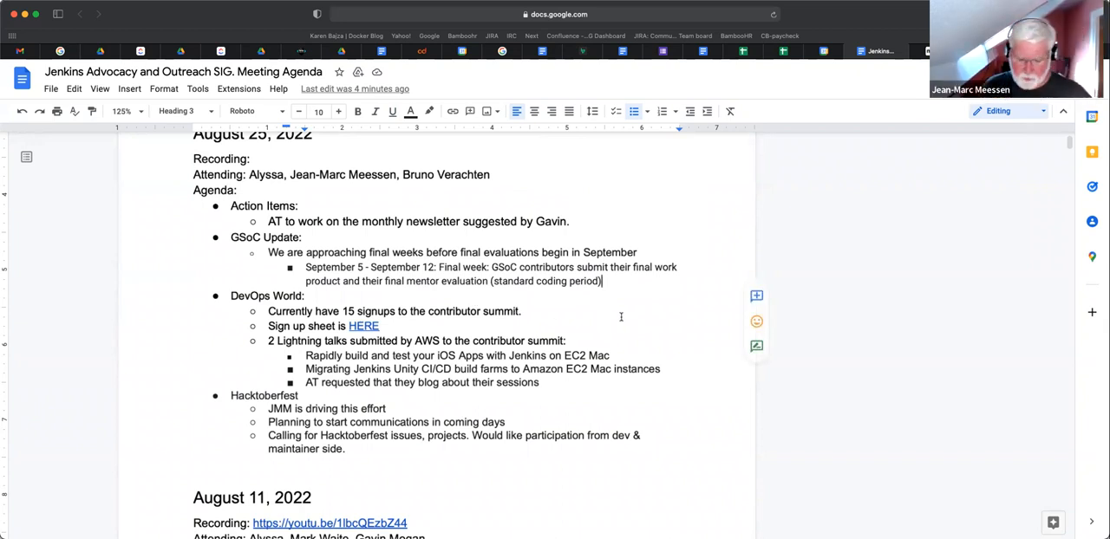
# Step: Add a GSoC sub-bullet: progress going well, projects slowly wrapping up, contributors are happy
pyautogui.press('enter')
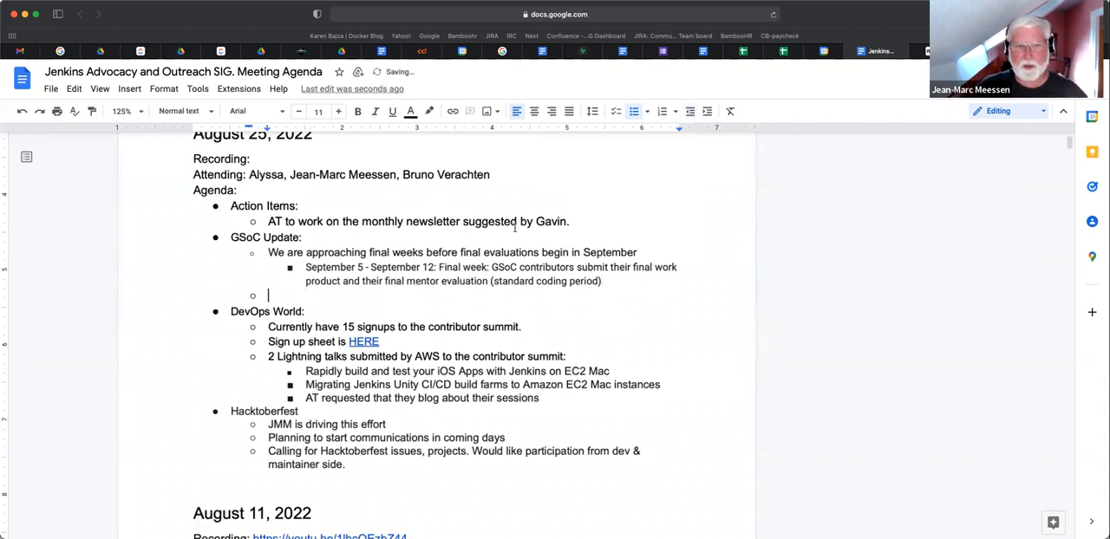
pyautogui.write('G')
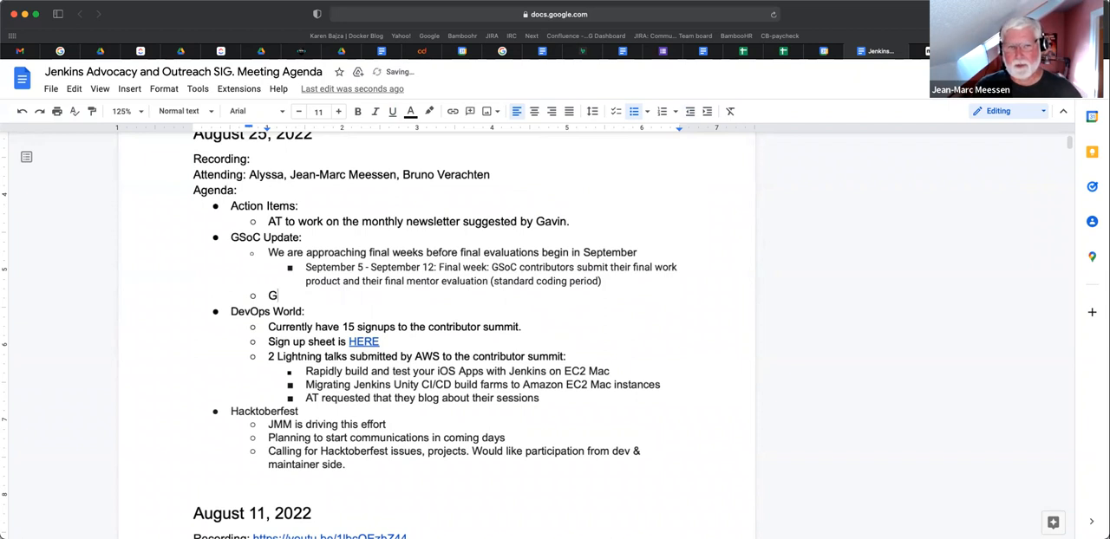
pyautogui.write('P')
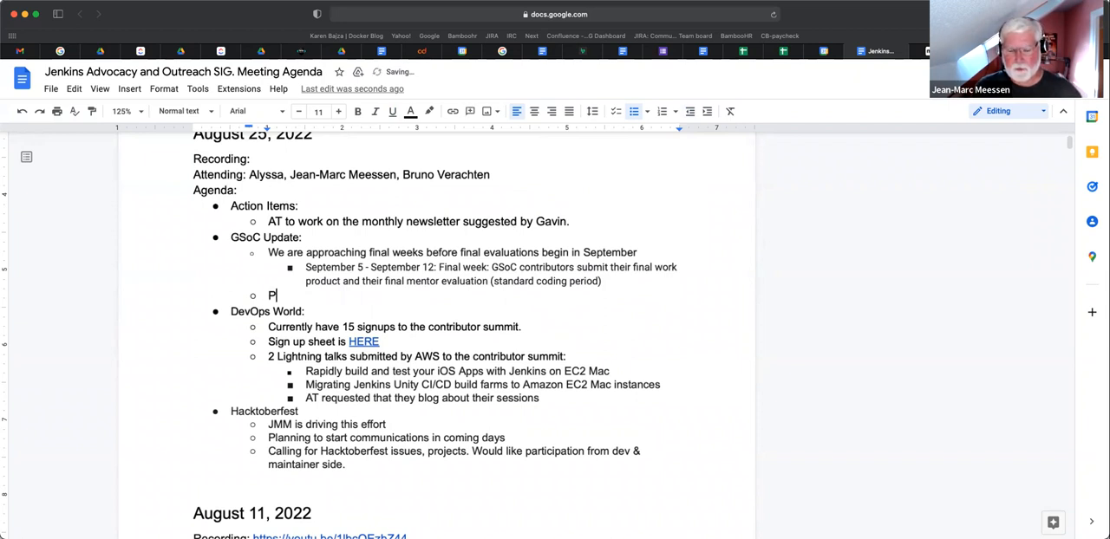
pyautogui.write('rogress going well.')
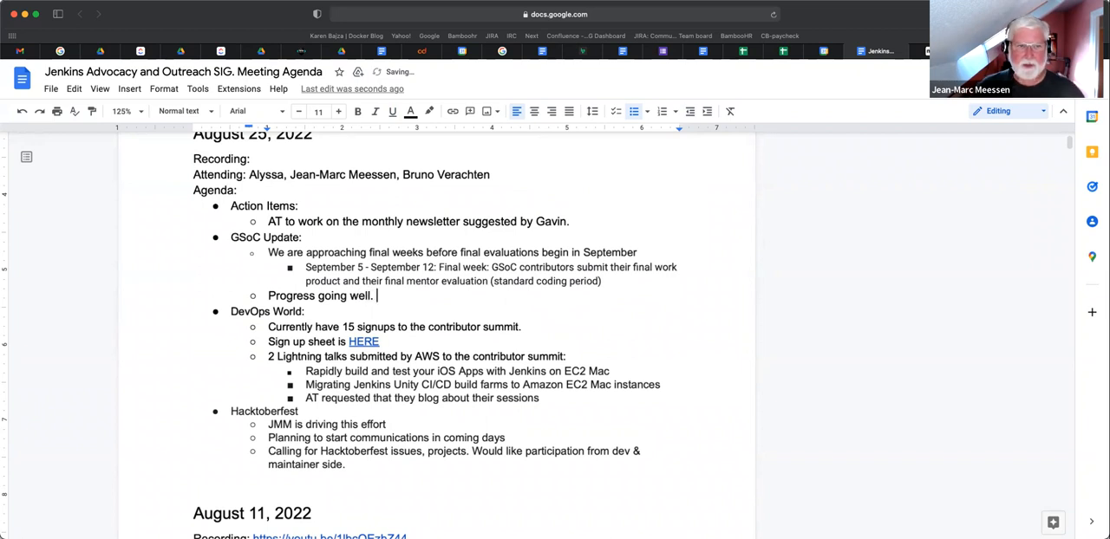
pyautogui.write('Projec')
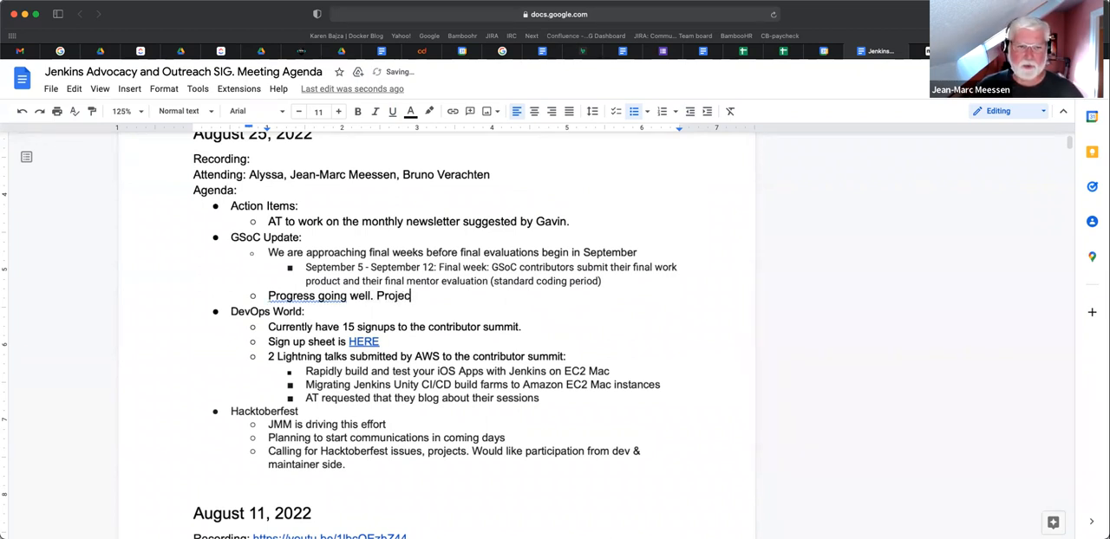
pyautogui.write('ts are slowly wr')
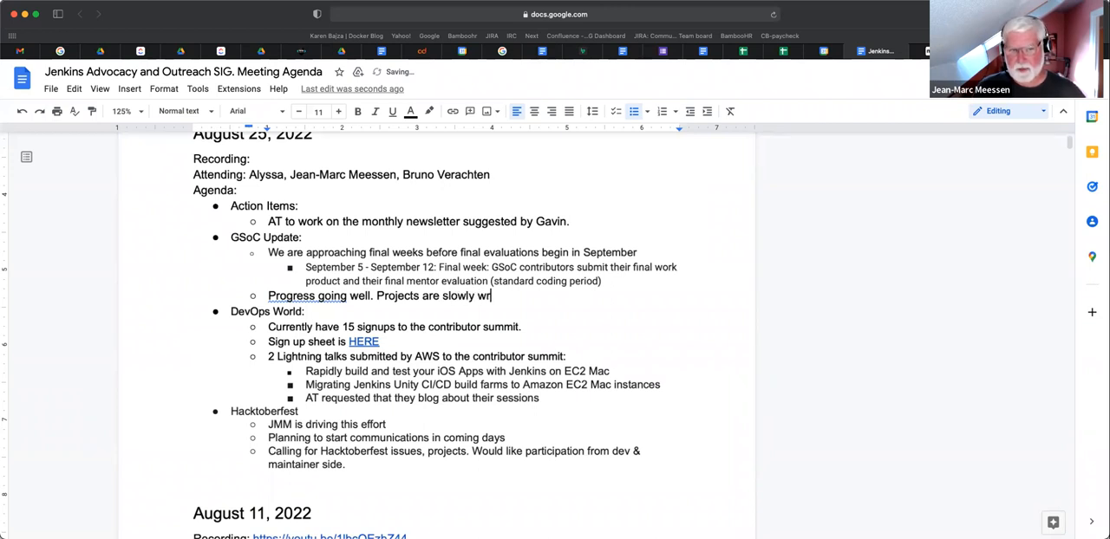
pyautogui.write('apping up.')
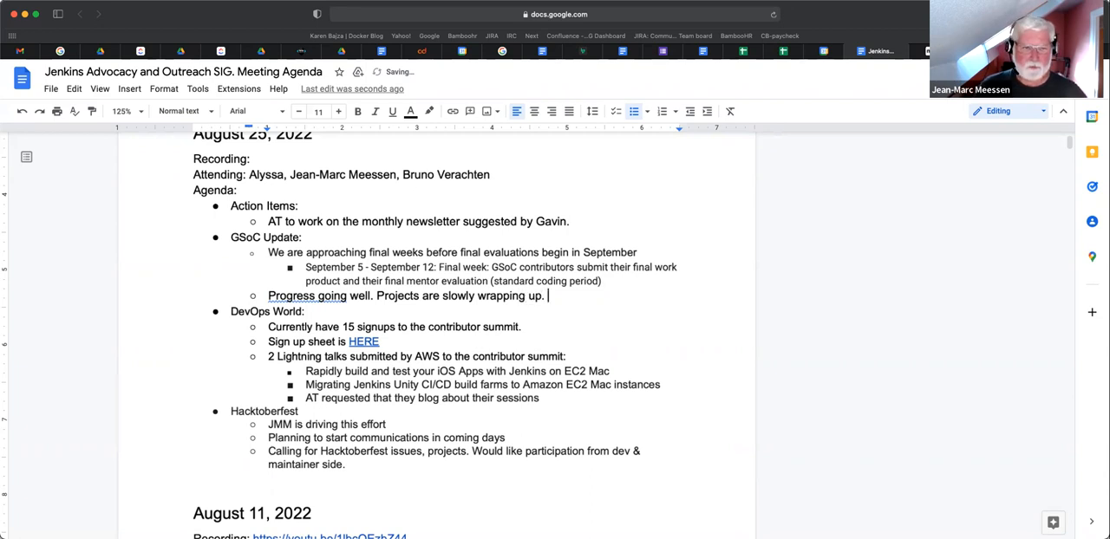
pyautogui.write('Contribt')
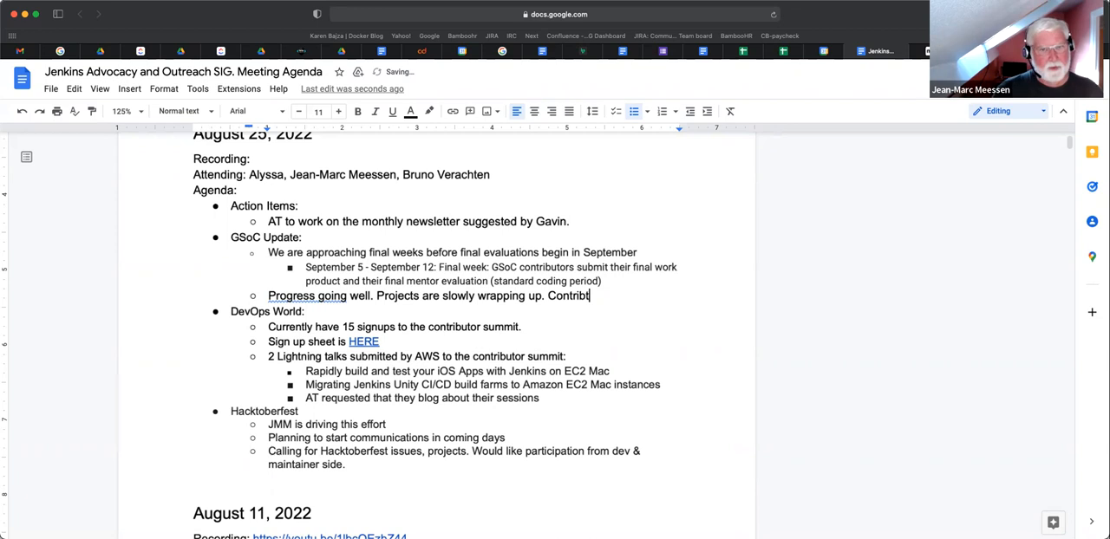
pyautogui.write('ors')
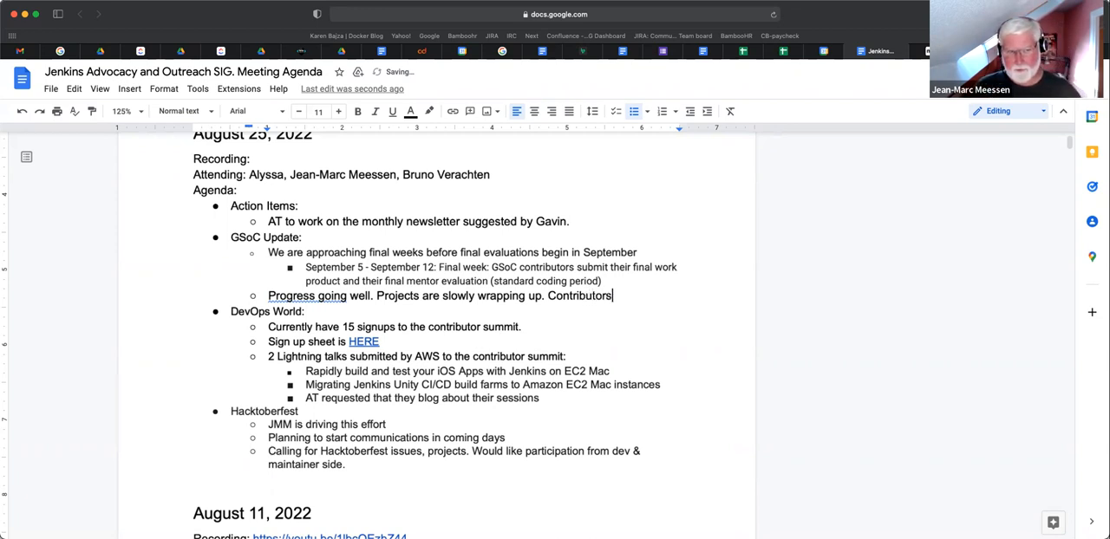
pyautogui.write('are happy with pro')
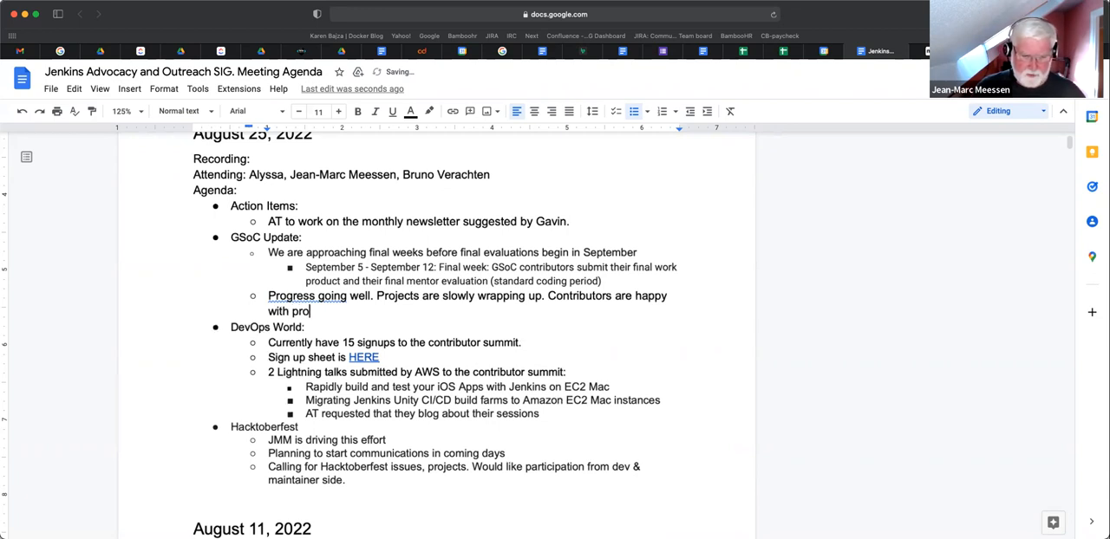
# Step: Finish the bullet with ', focus on important things in the wrap up' and leave an empty bullet below
pyautogui.write('gress')
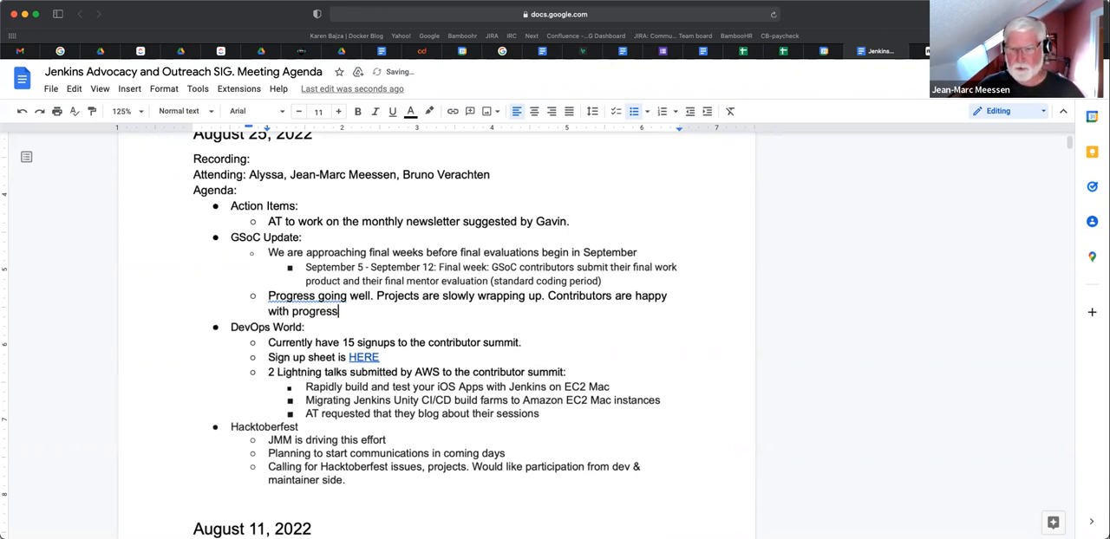
pyautogui.write('a')
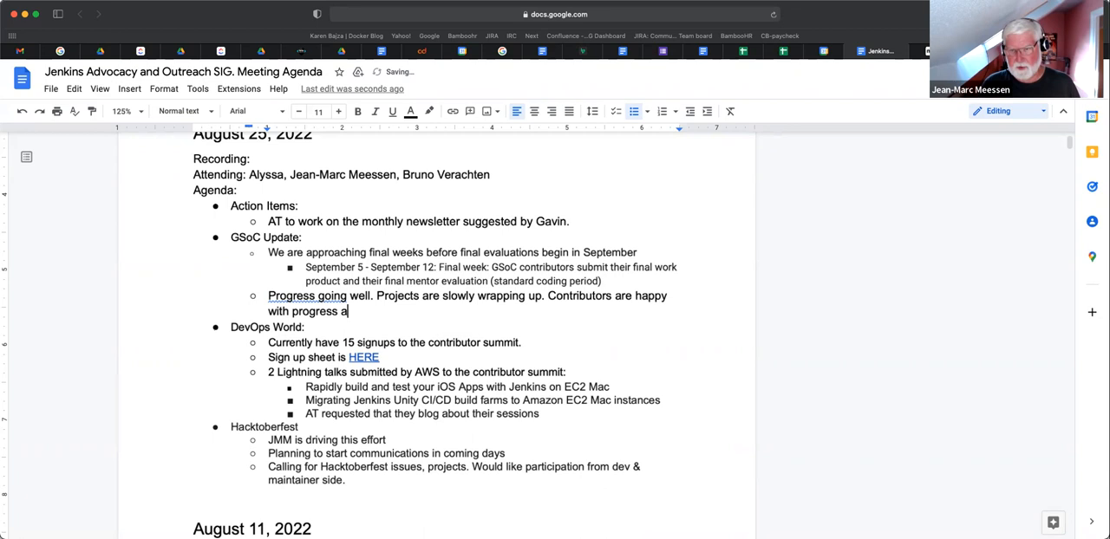
pyautogui.press('backspace')
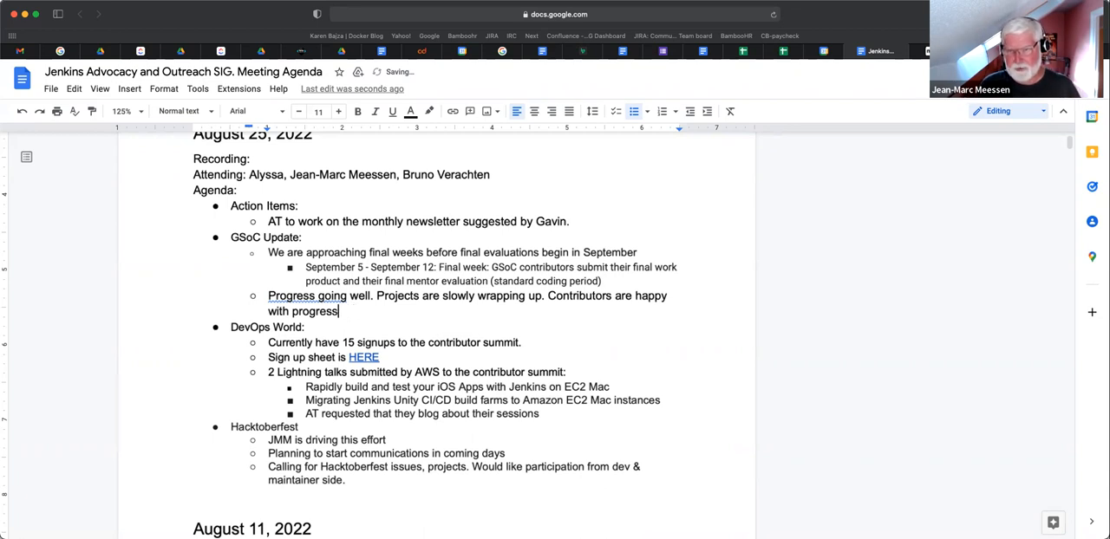
pyautogui.write('.')
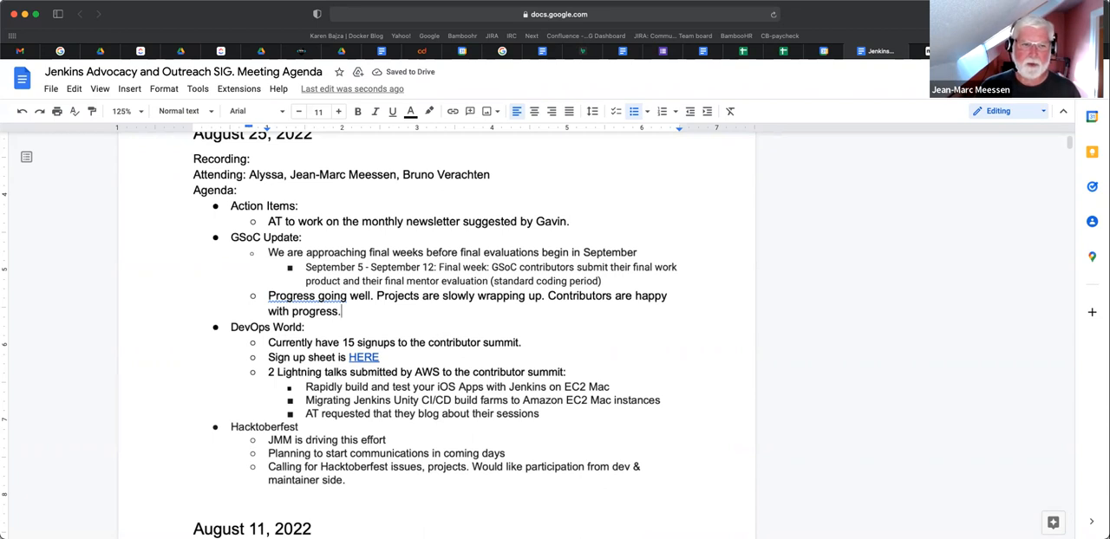
pyautogui.press('Backspace')
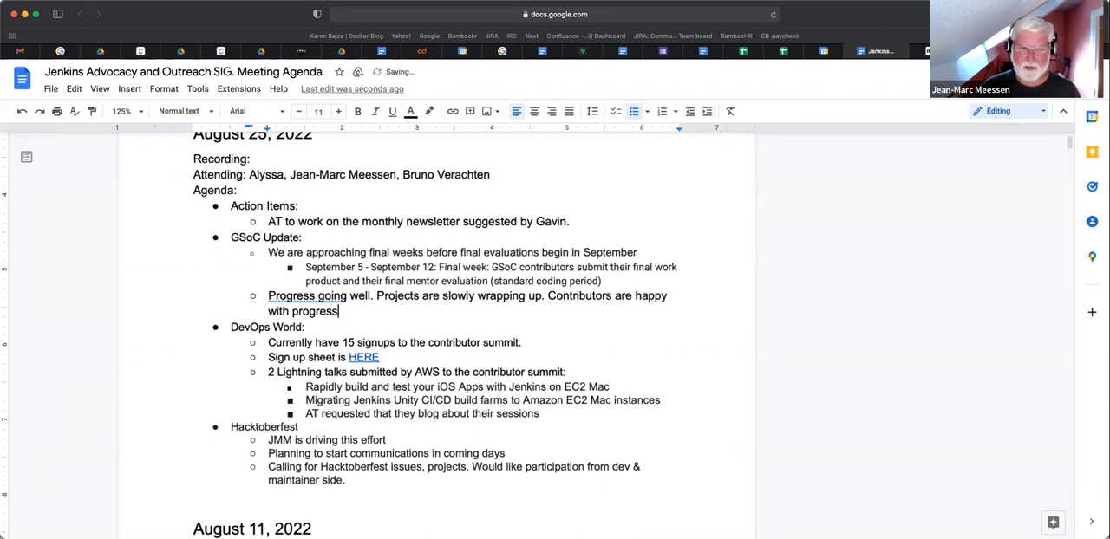
pyautogui.write(', focus on imp')
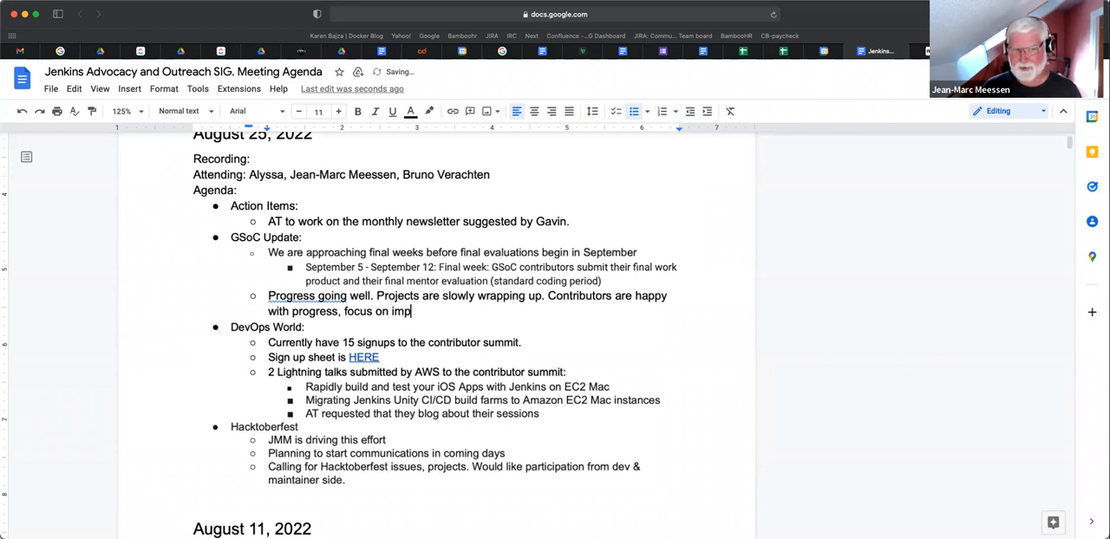
pyautogui.write('ortance')
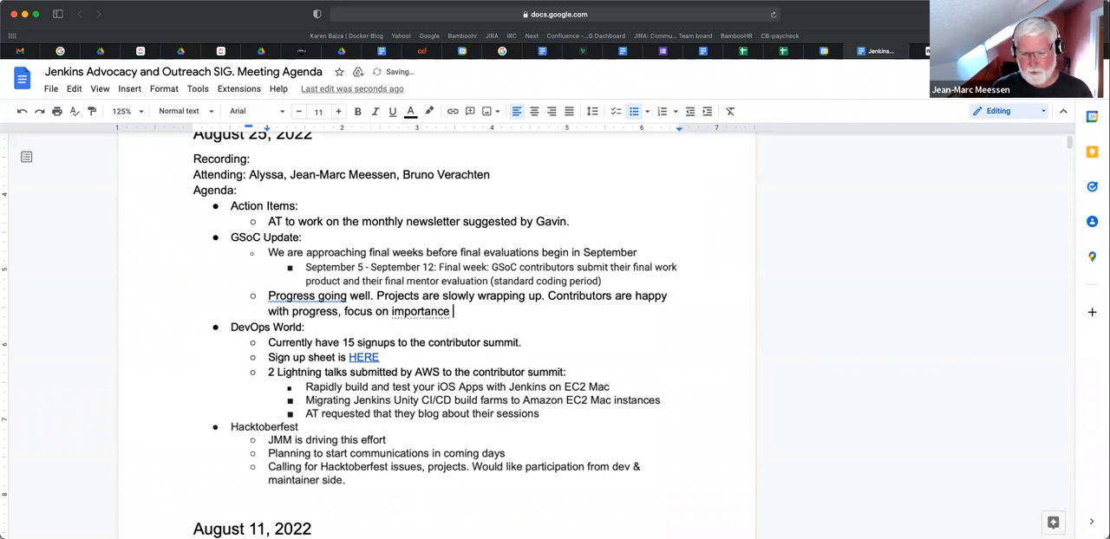
pyautogui.press('Backspace')
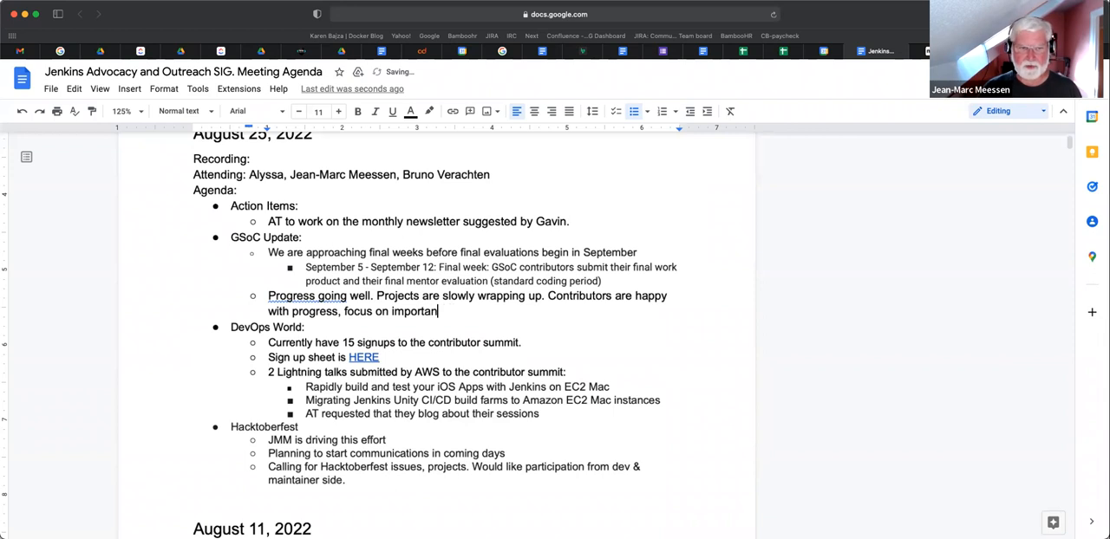
pyautogui.write('things')
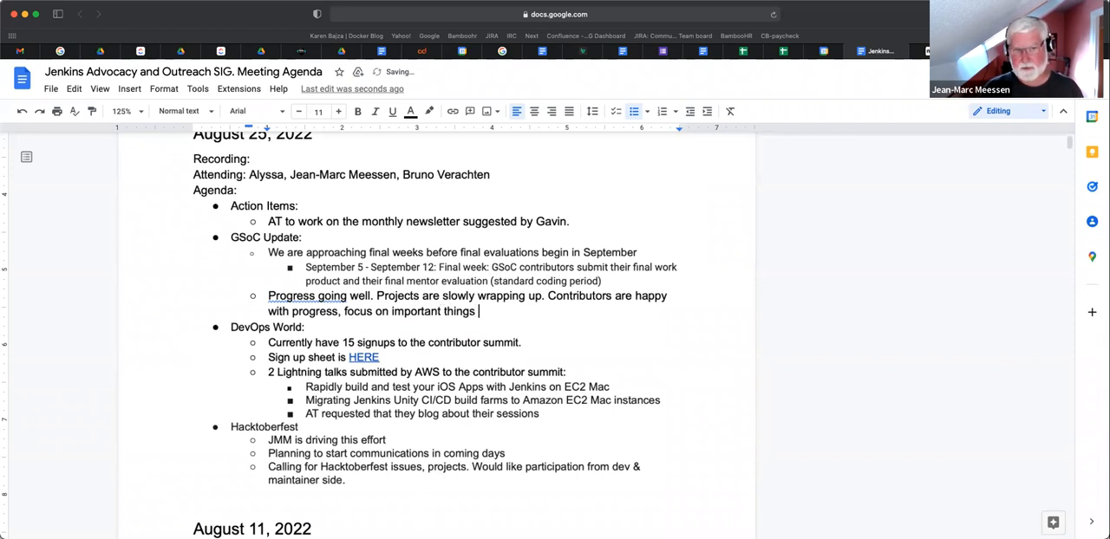
pyautogui.write('in the wrap')
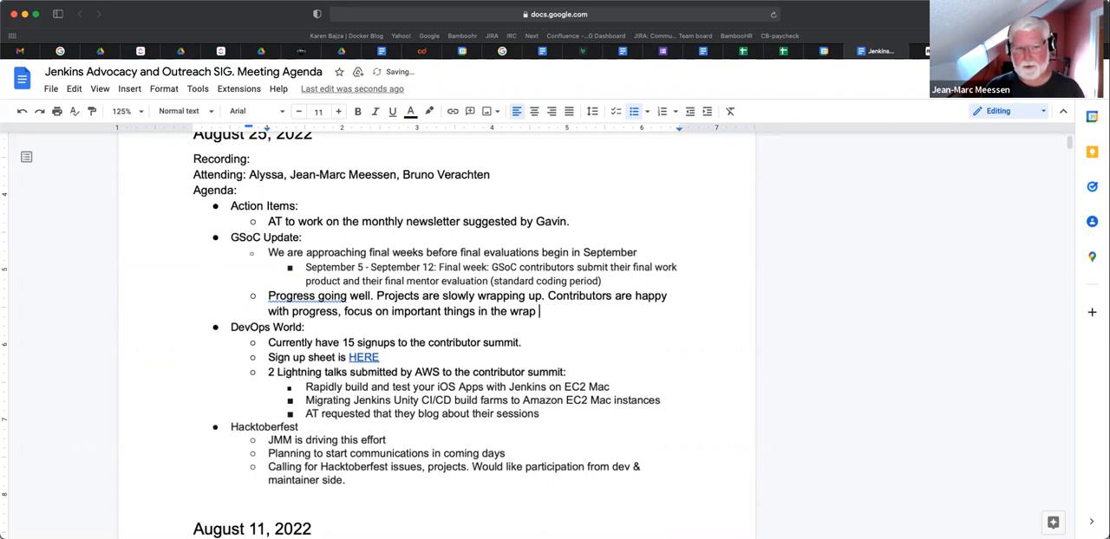
pyautogui.write('up')
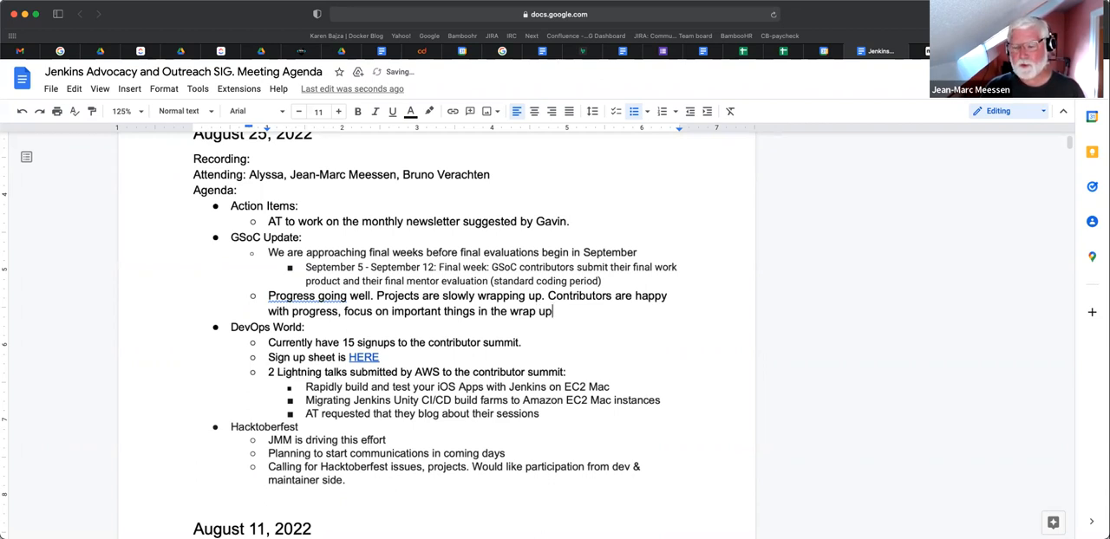
pyautogui.press('enter')
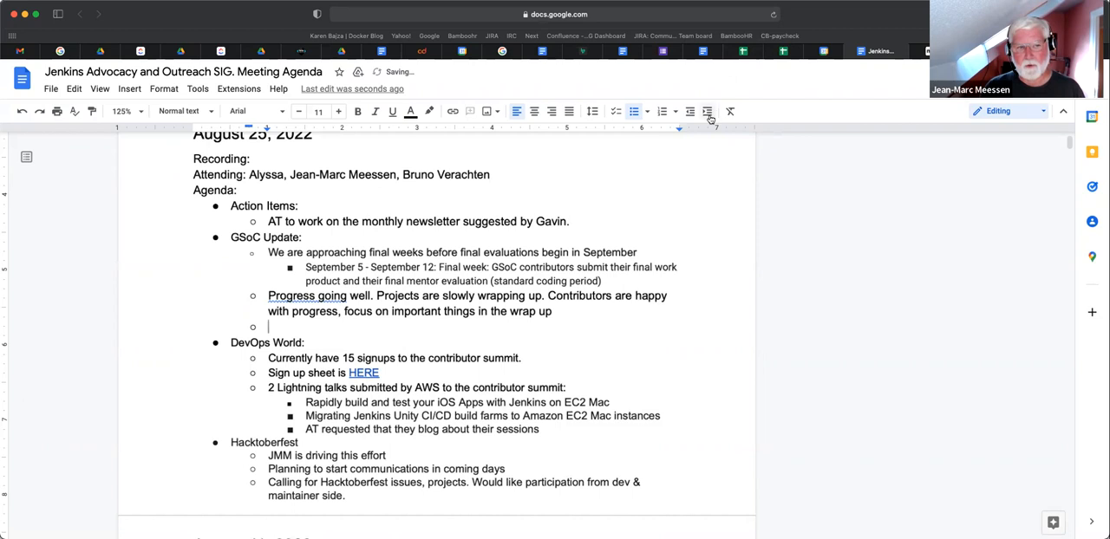
# Step: Write the nested bullet 'Blog post, experience, why GSoC is important'
pyautogui.write('blo')
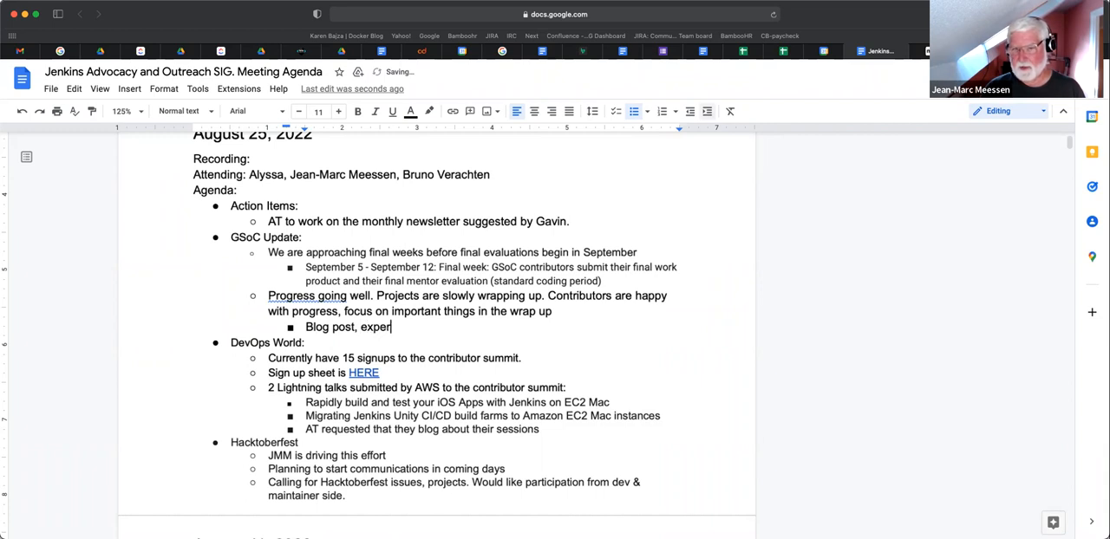
pyautogui.write('ience')
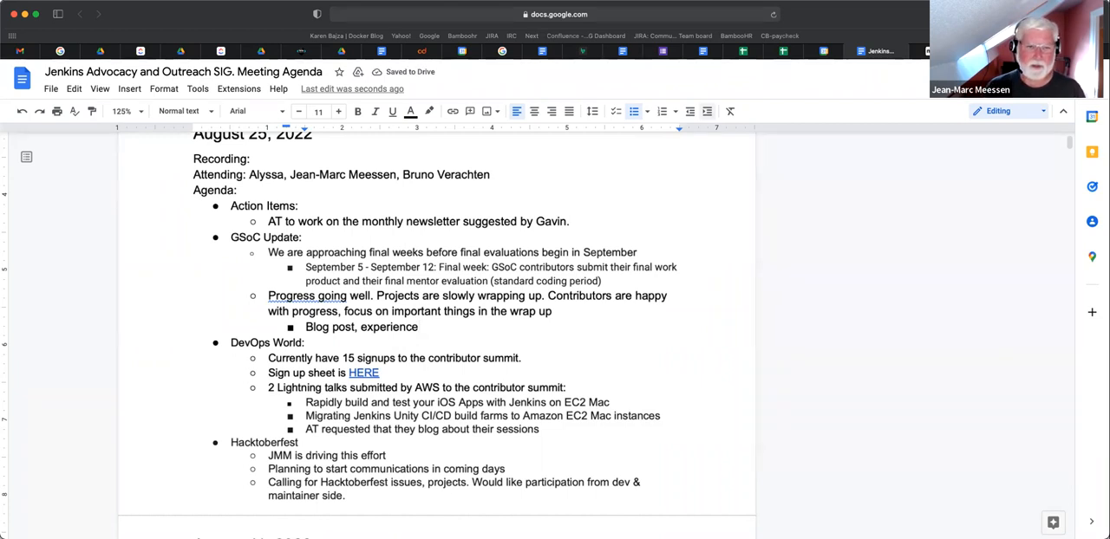
pyautogui.write(', why')
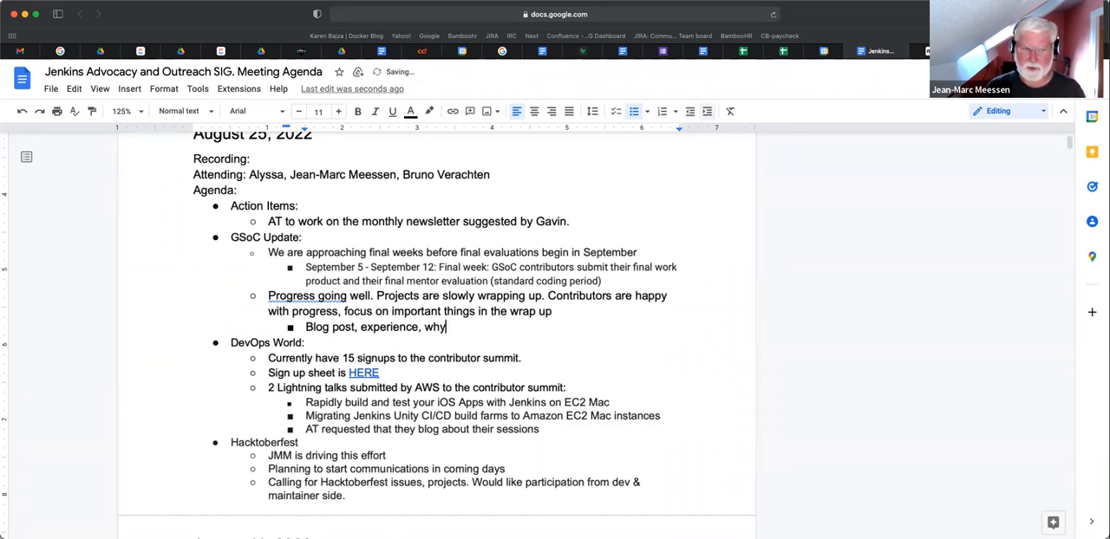
pyautogui.write('GSoC is imp')
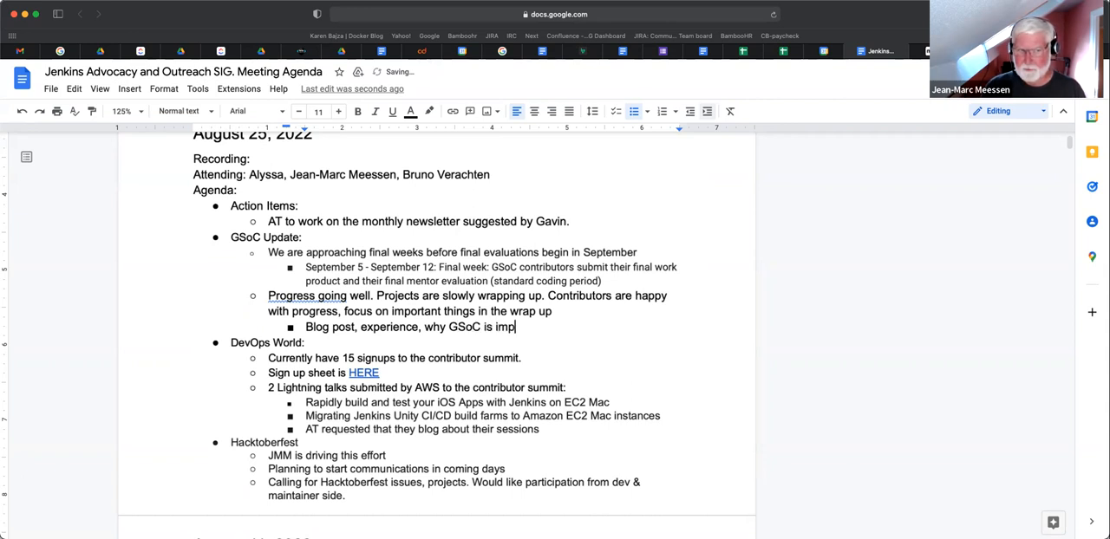
pyautogui.write('ortant')
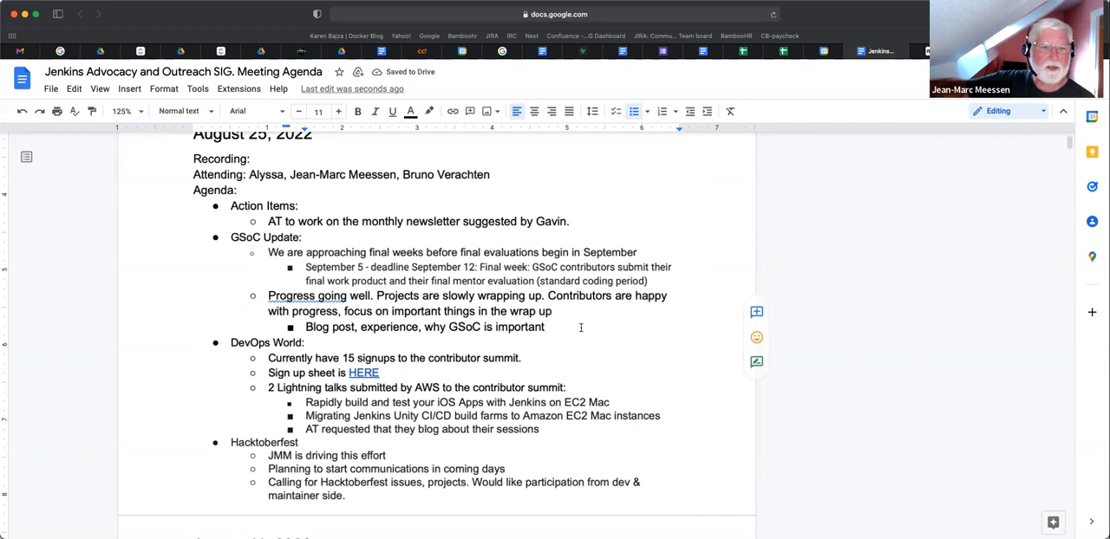
# Step: Add a GSoC bullet 'Green light to complete by Sept 12'
pyautogui.press('enter')
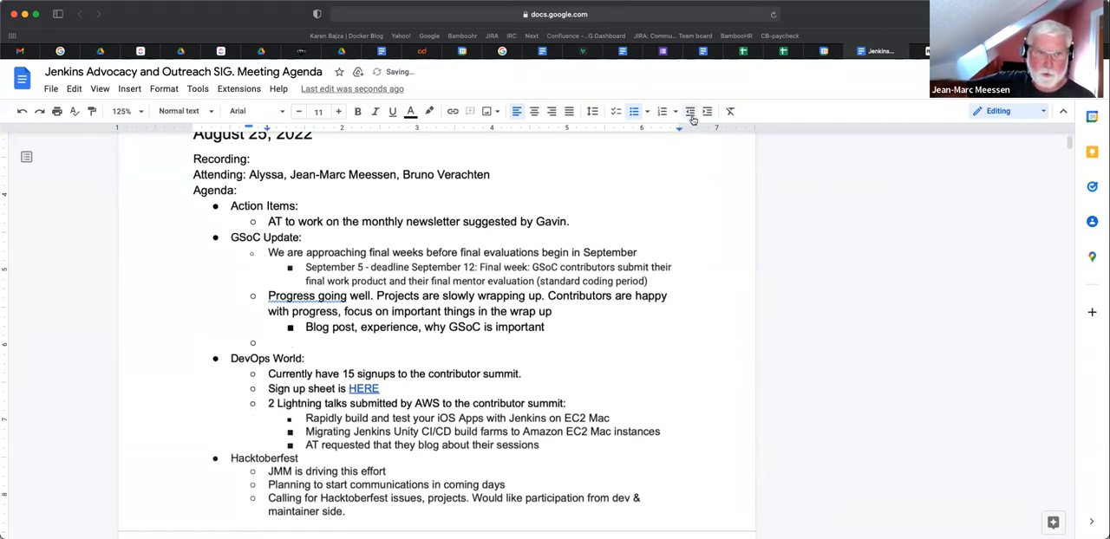
pyautogui.write('Green')
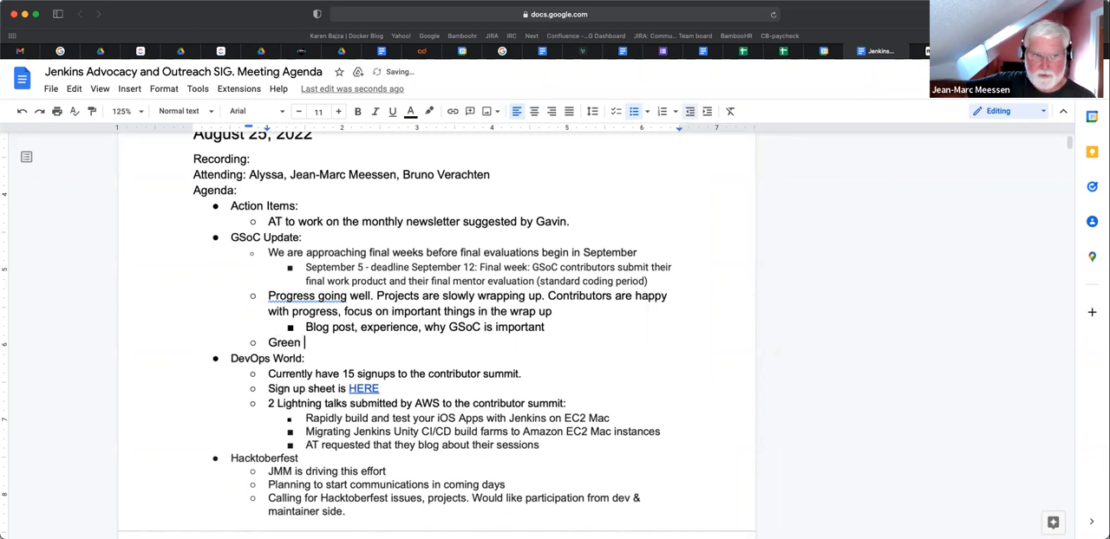
pyautogui.write('light')
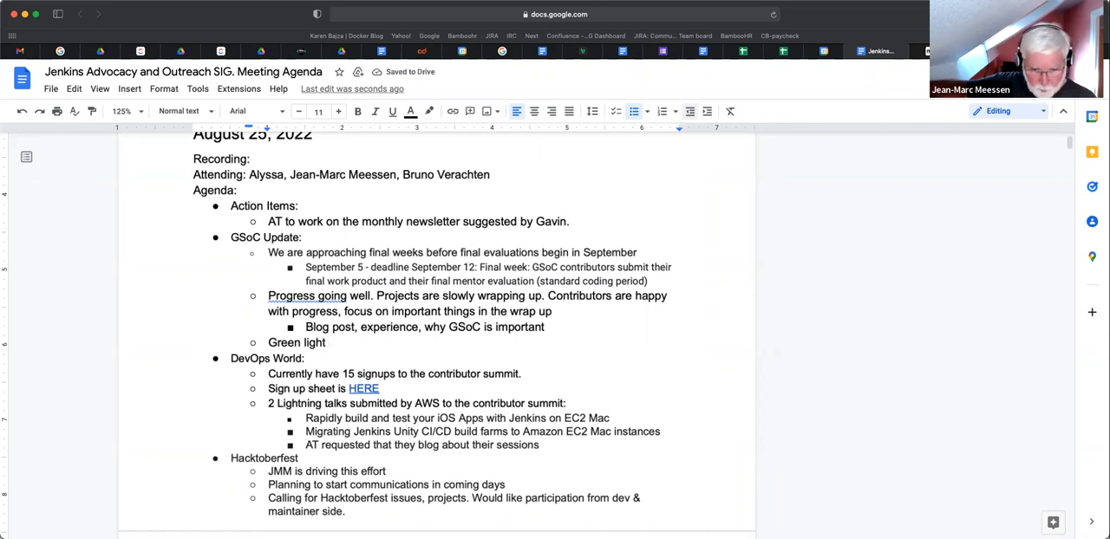
pyautogui.write('to')
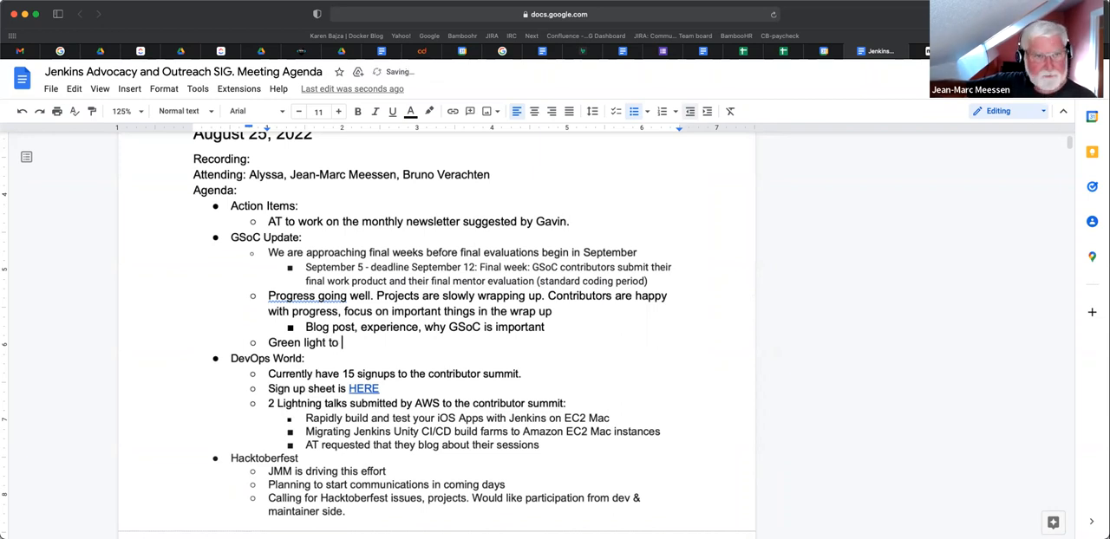
pyautogui.write('complete')
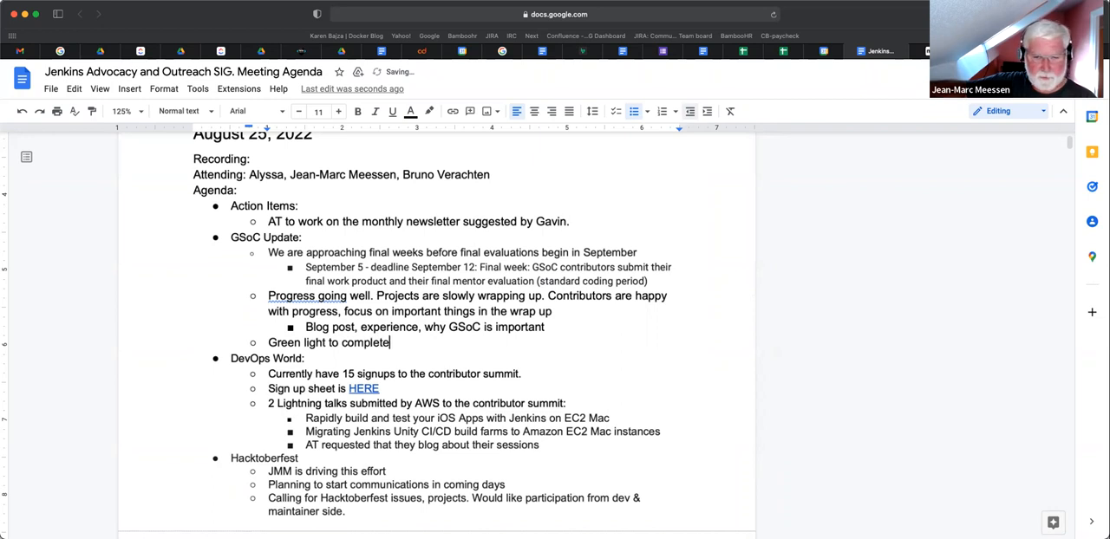
pyautogui.write('by Sept')
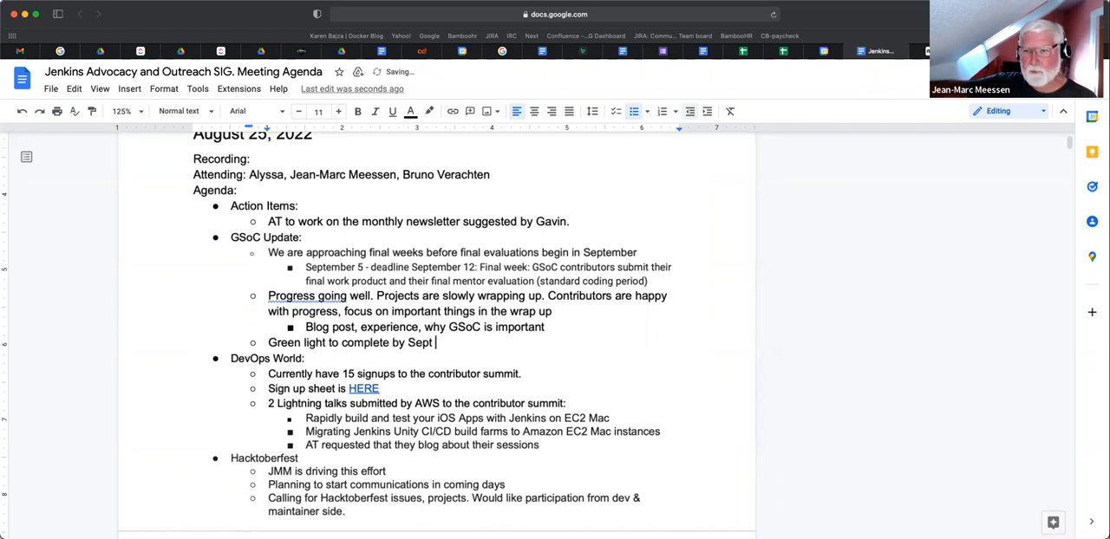
pyautogui.write('12')
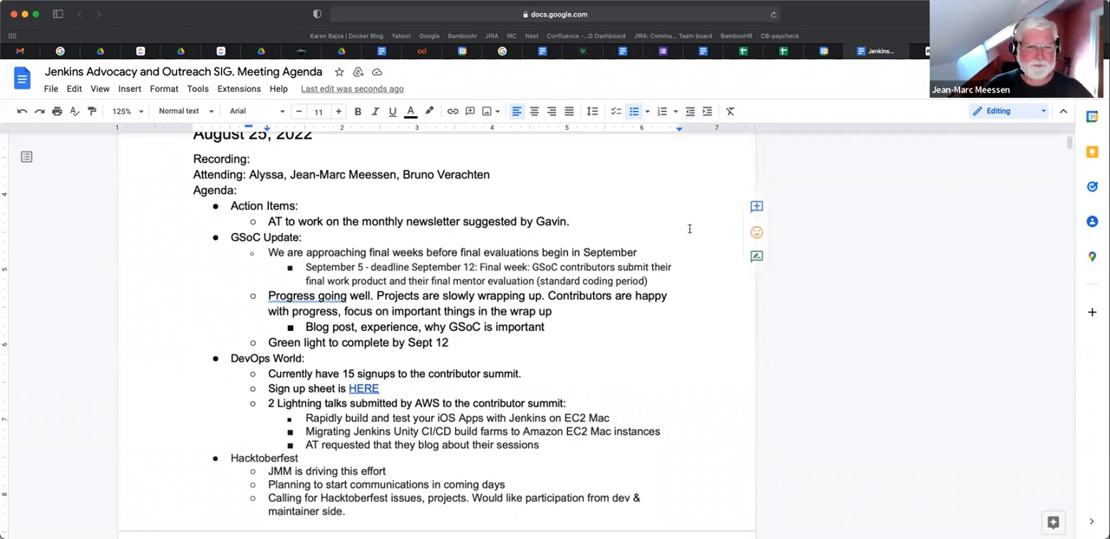
# Step: Scroll down through the agenda before the Contributor Summit form is shown
pyautogui.scroll(-3)
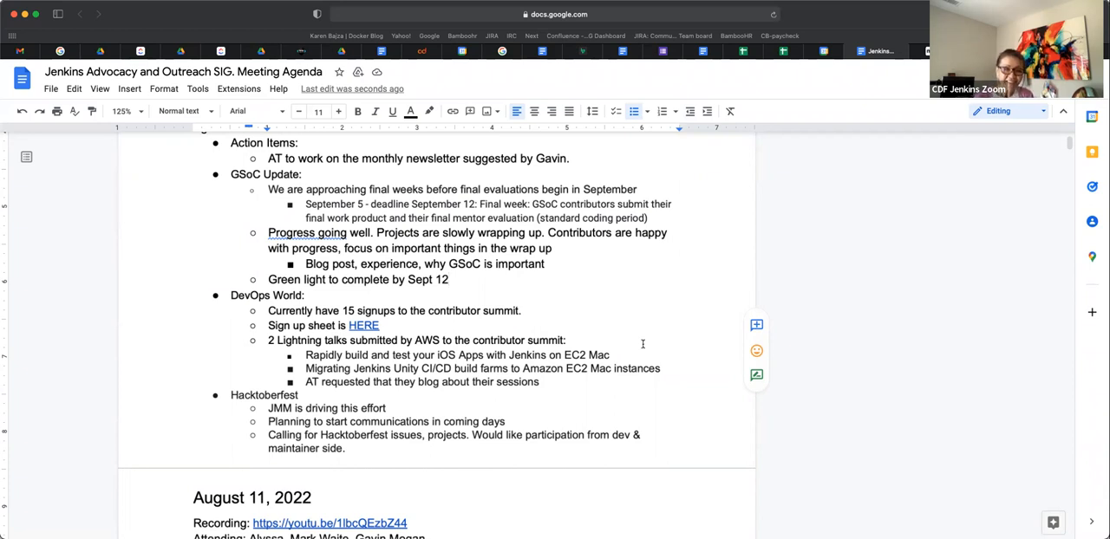
pyautogui.scroll(-3)
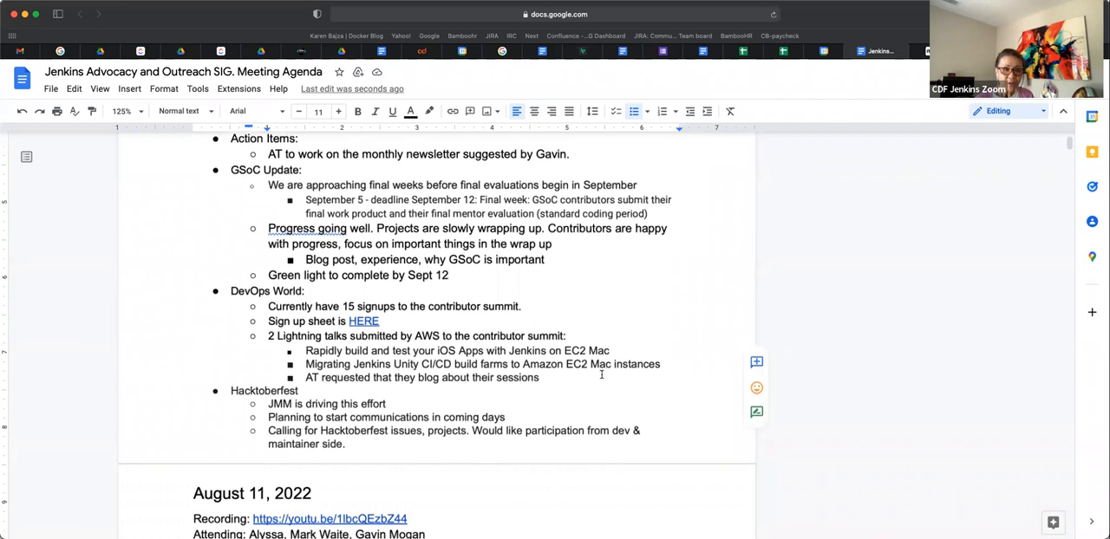
pyautogui.scroll(-3)
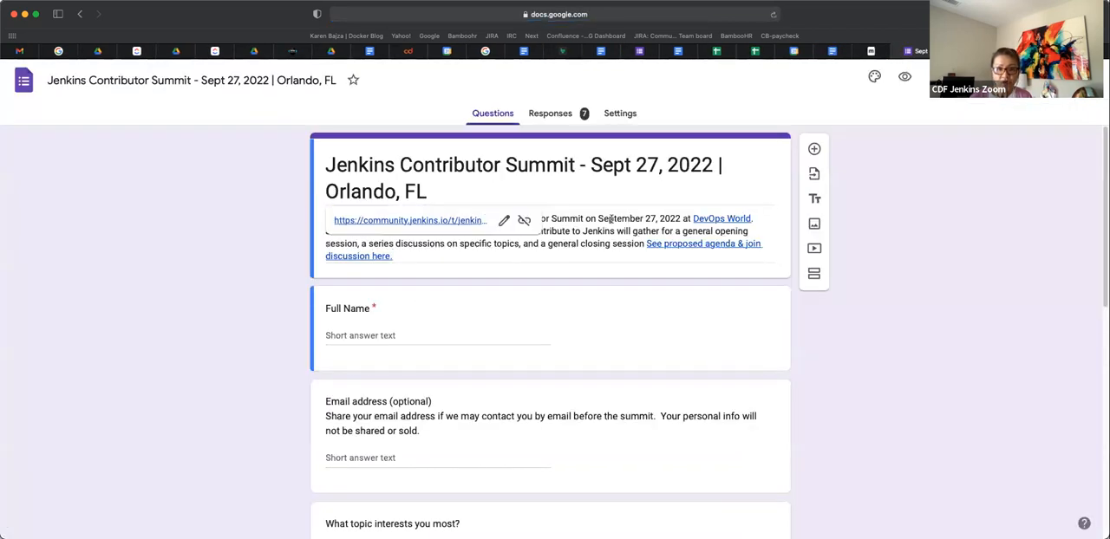
# Step: Scroll through the summit form questions and return to the Google Docs agenda
pyautogui.scroll(-3)
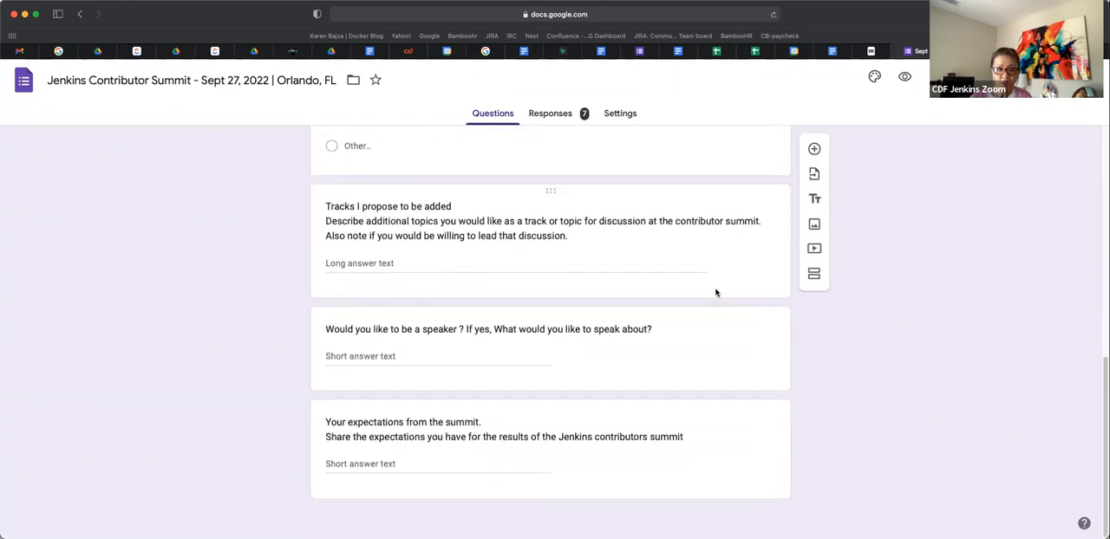
pyautogui.scroll(3)
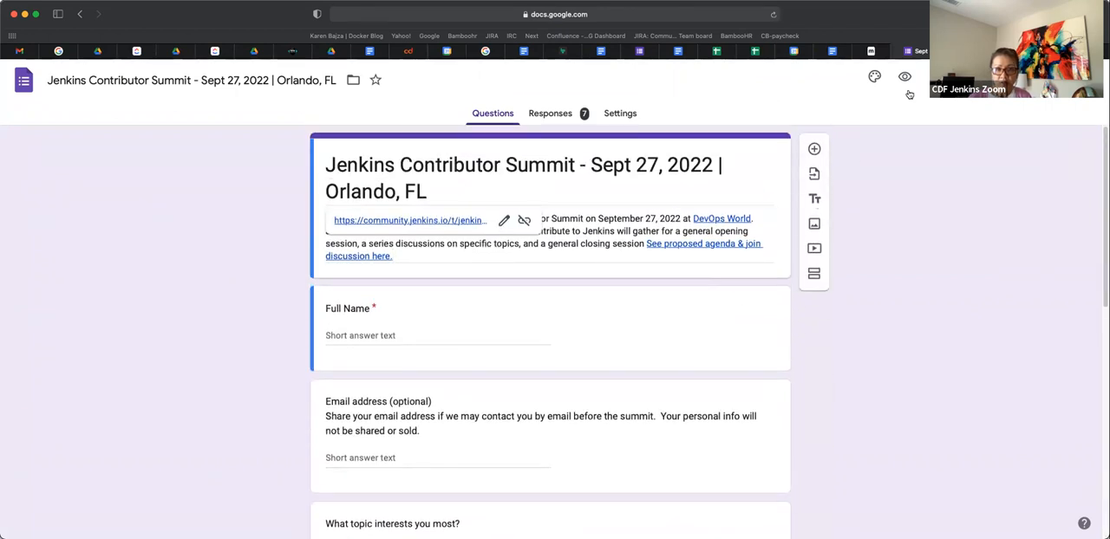
pyautogui.click(846, 51)
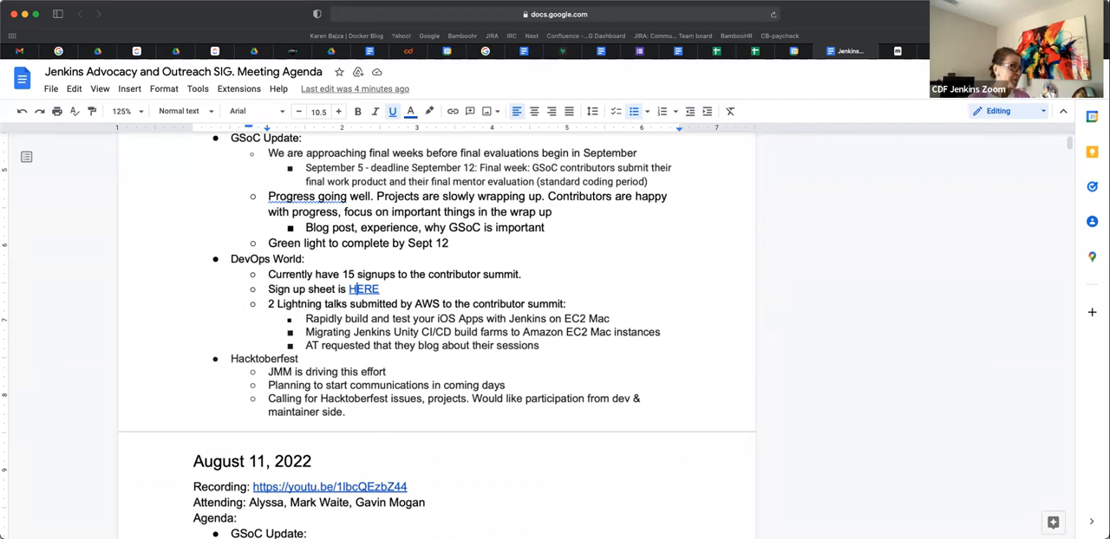
pyautogui.moveTo(228, 25)
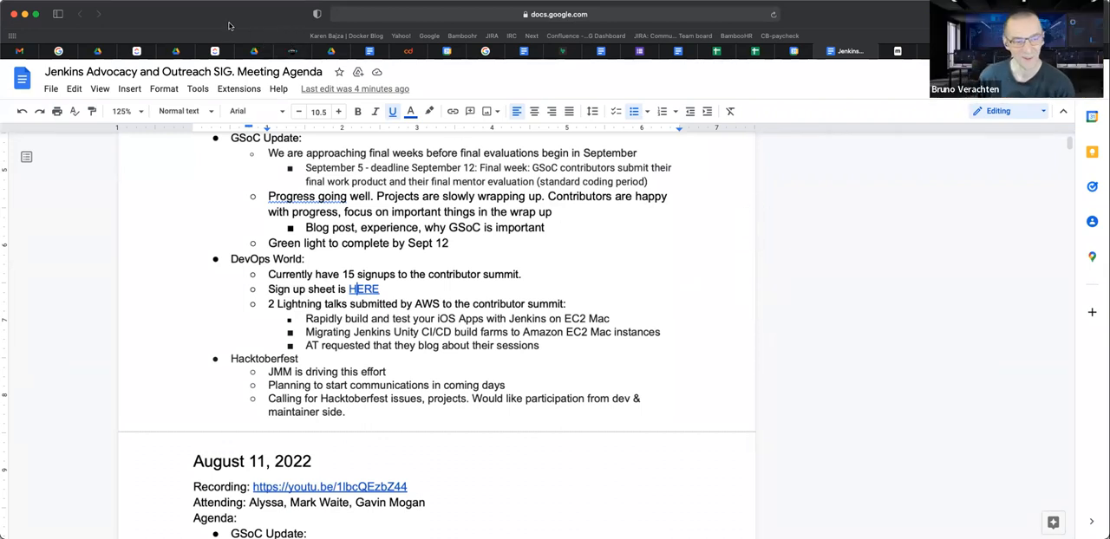